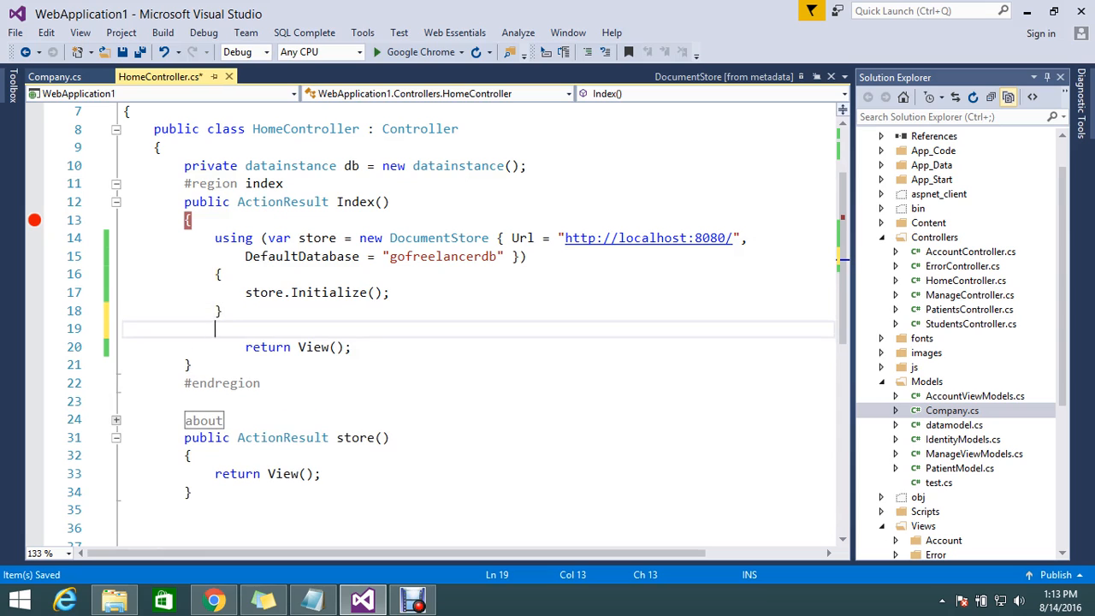
Step: Write `using (var session = store.OpenSession())` with an empty block below store.Initialize()
{"action": "type", "text": "us"}
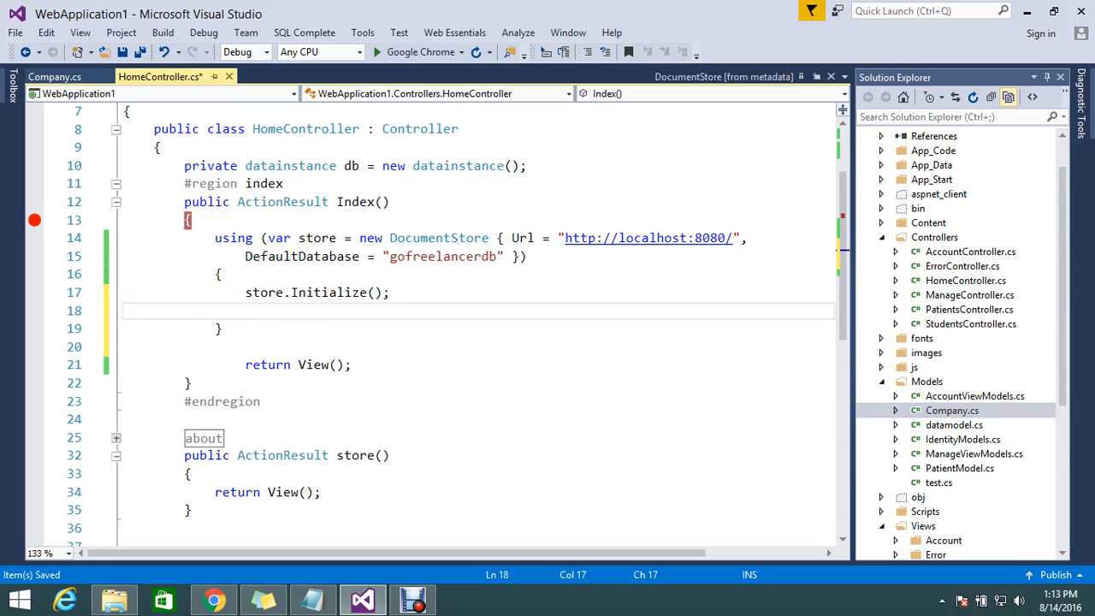
{"action": "type", "text": "using("}
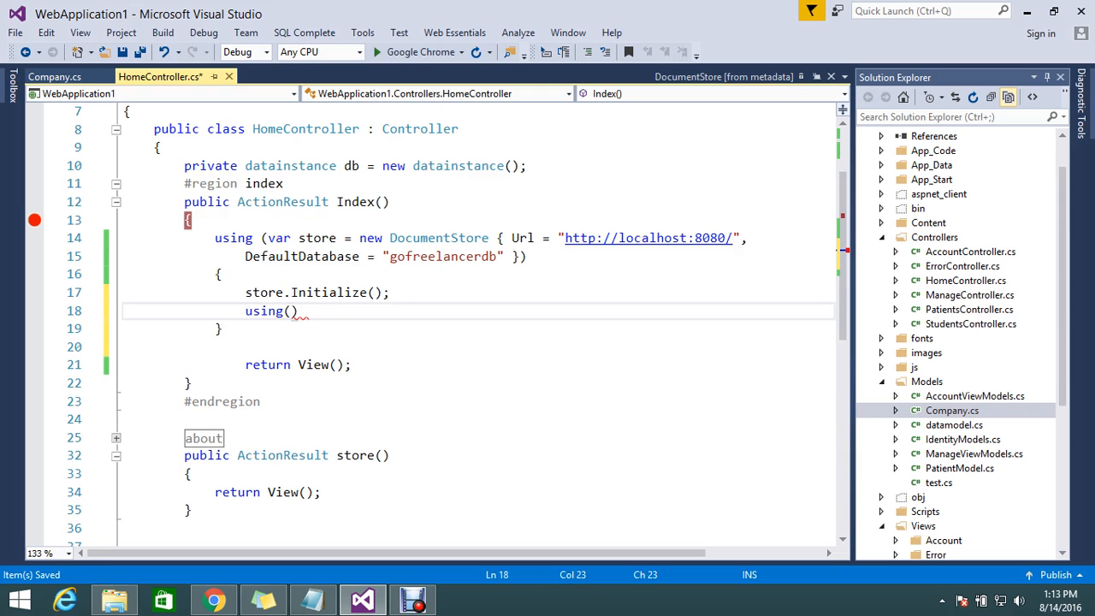
{"action": "type", "text": "var"}
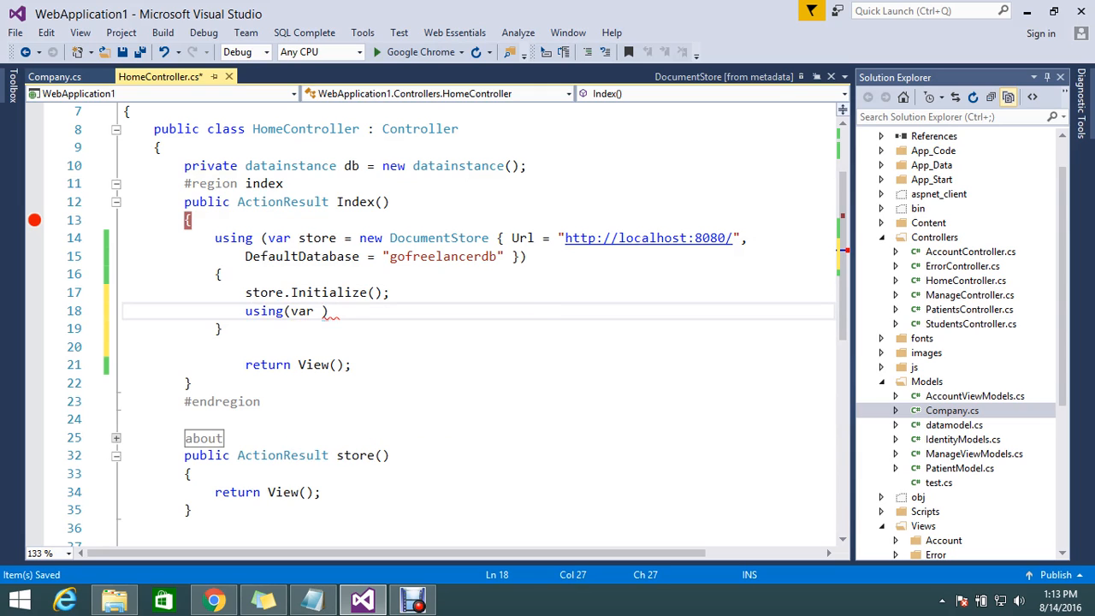
{"action": "type", "text": "session"}
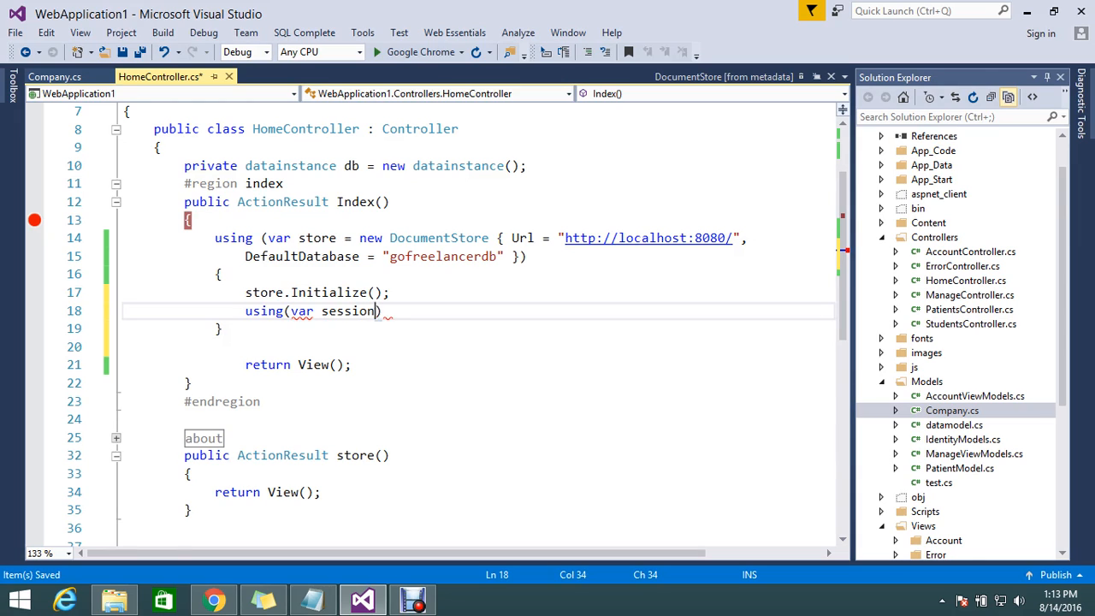
{"action": "type", "text": "="}
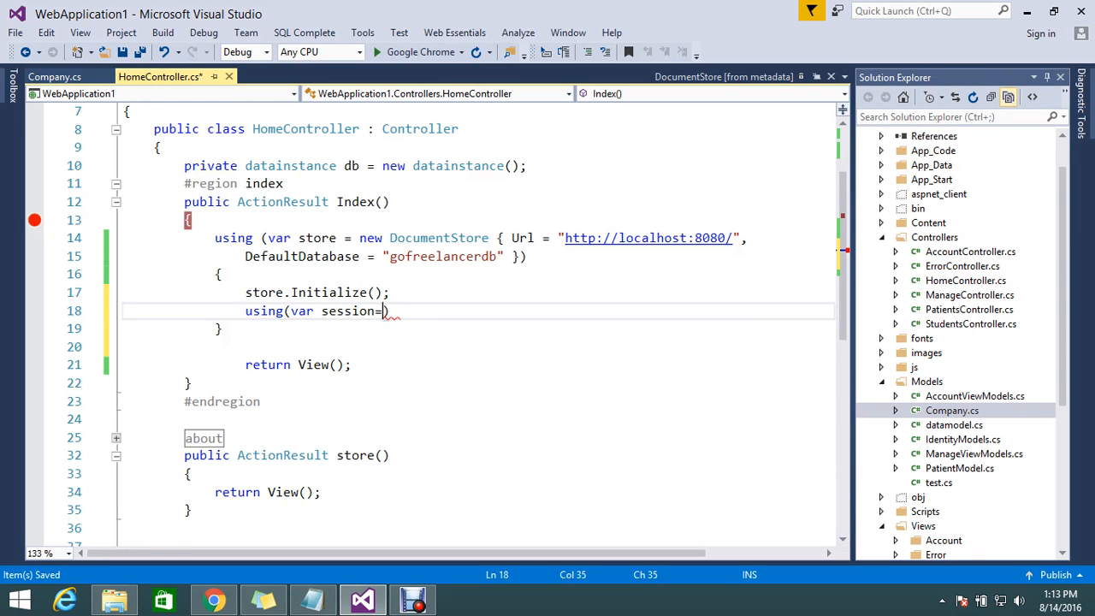
{"action": "type", "text": "store"}
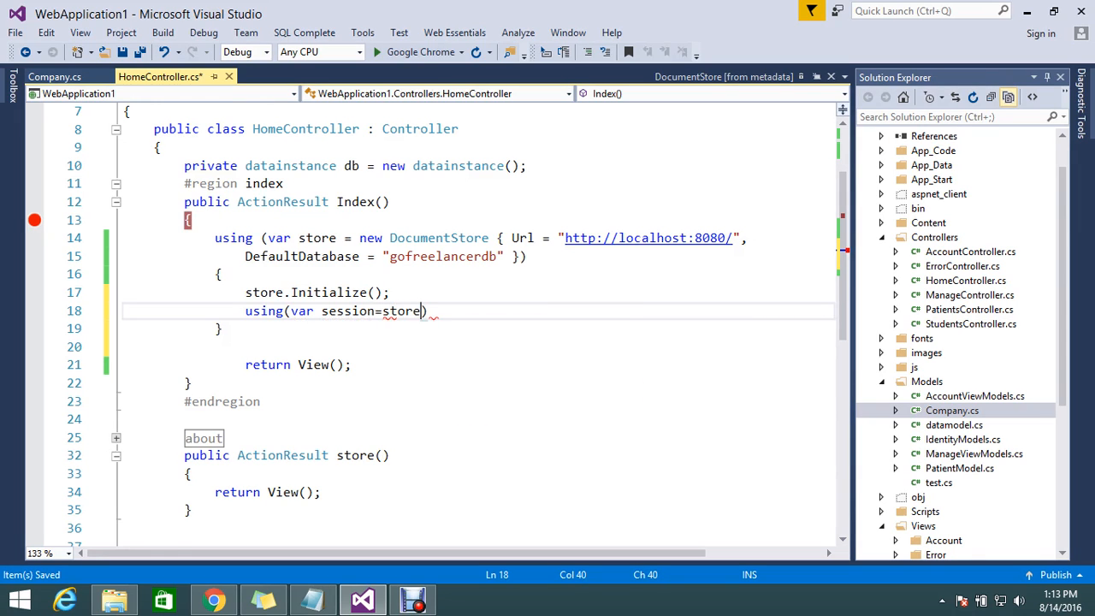
{"action": "type", "text": ".op"}
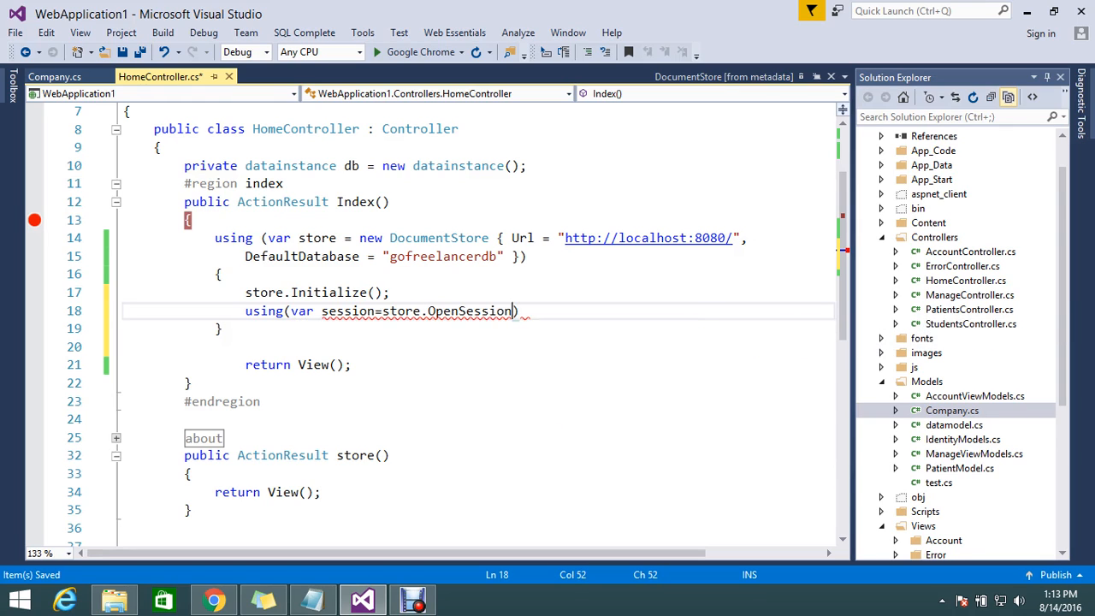
{"action": "type", "text": "()"}
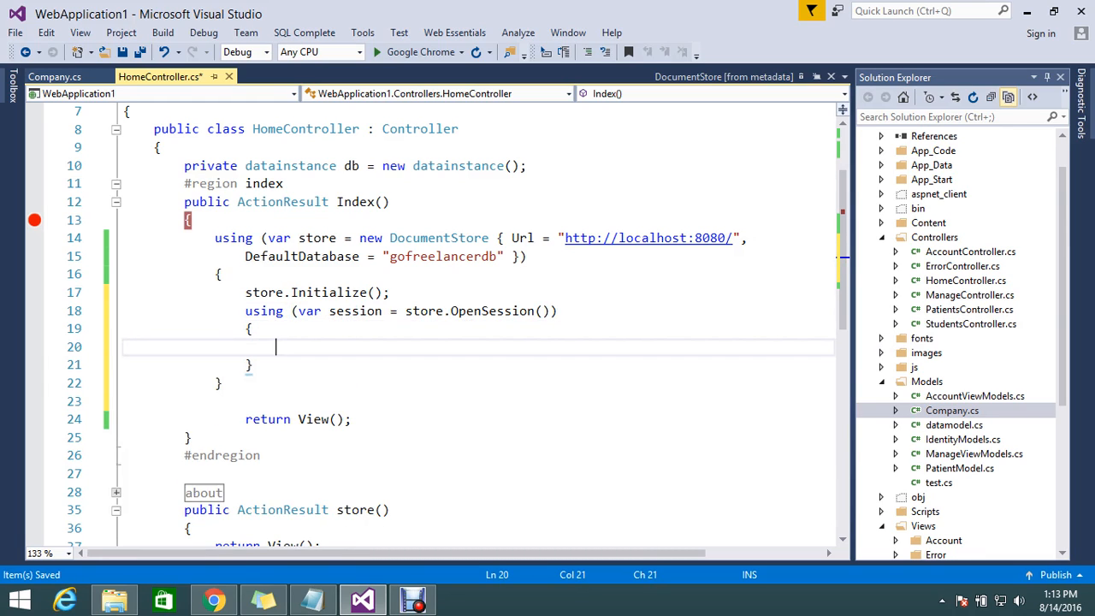
Step: Write `session.Store(new Company { })` and check the Company class's properties
{"action": "type", "text": "s"}
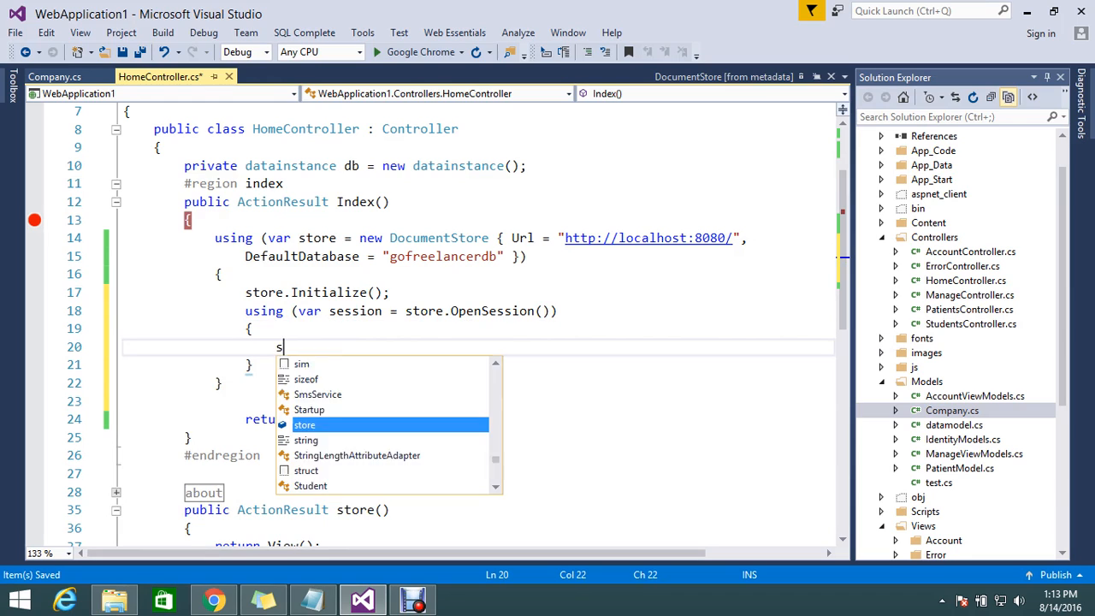
{"action": "type", "text": "ession"}
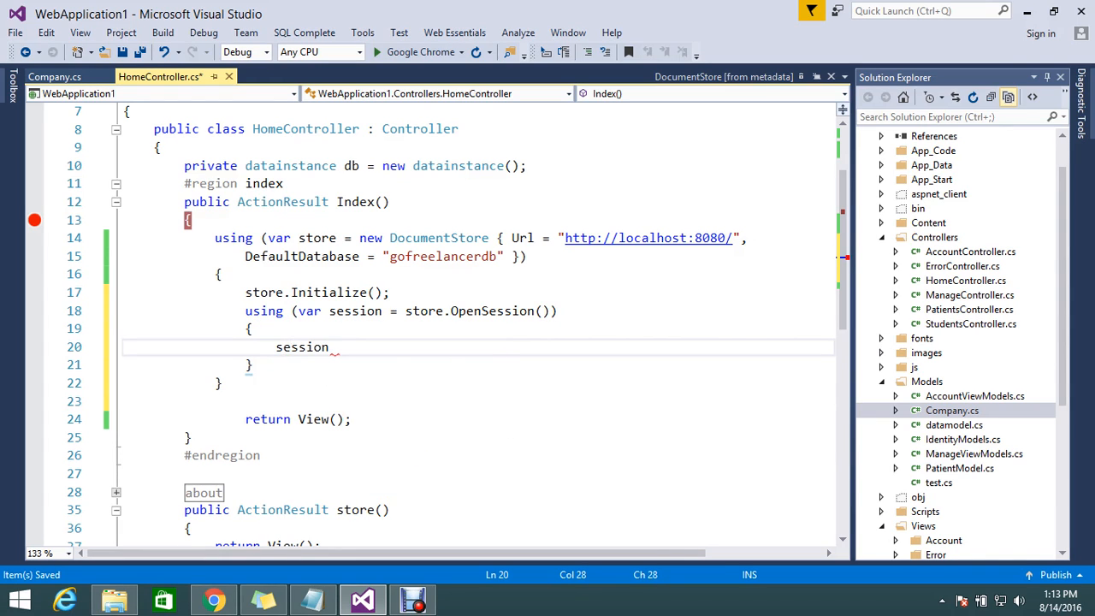
{"action": "type", "text": ".s"}
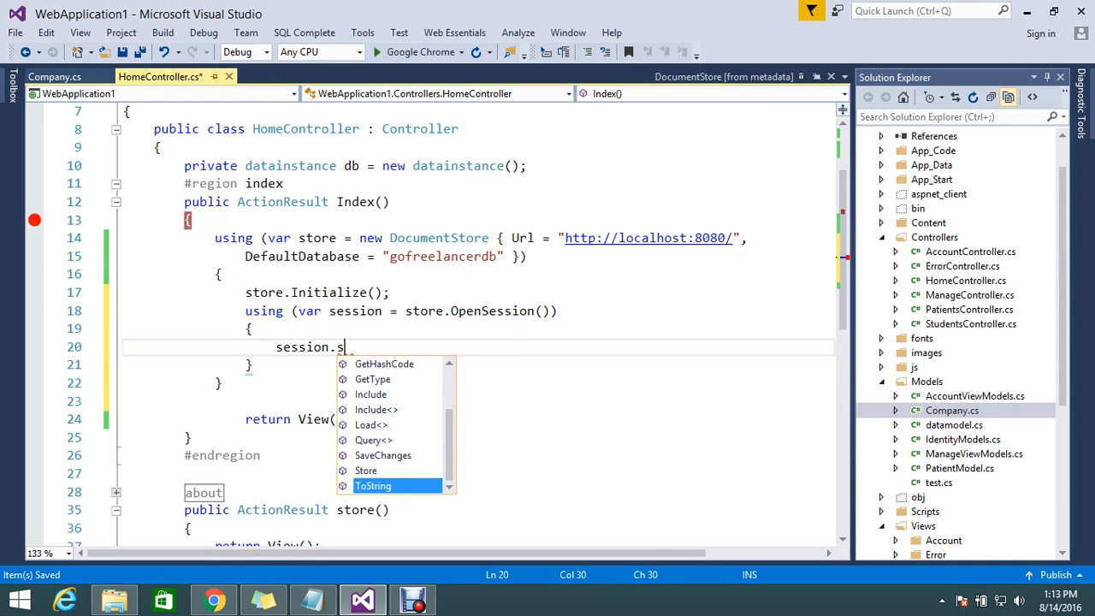
{"action": "type", "text": "tore"}
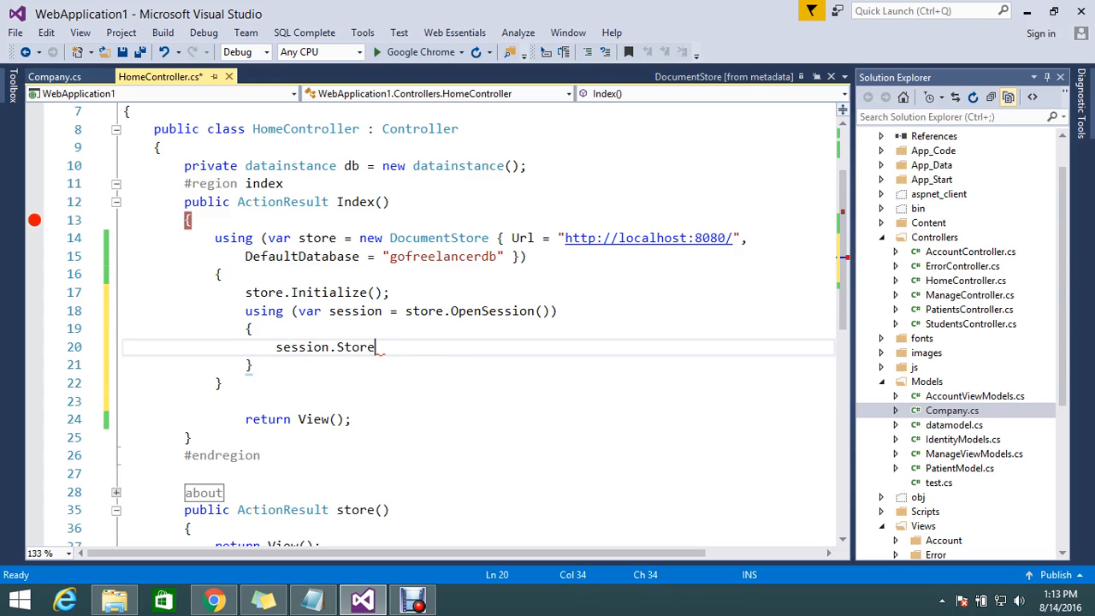
{"action": "type", "text": "("}
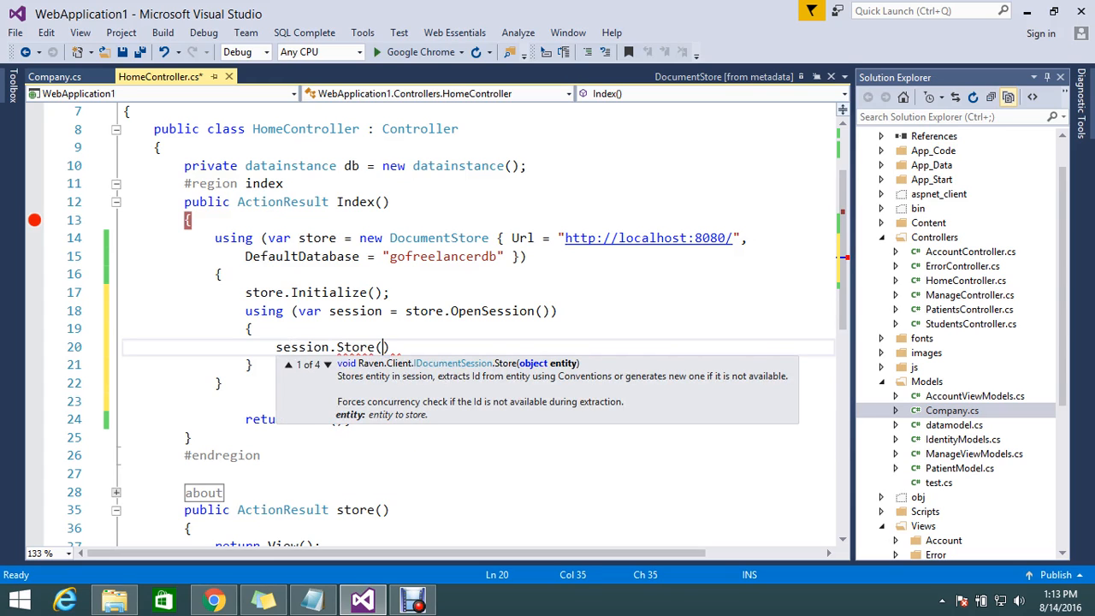
{"action": "type", "text": "new"}
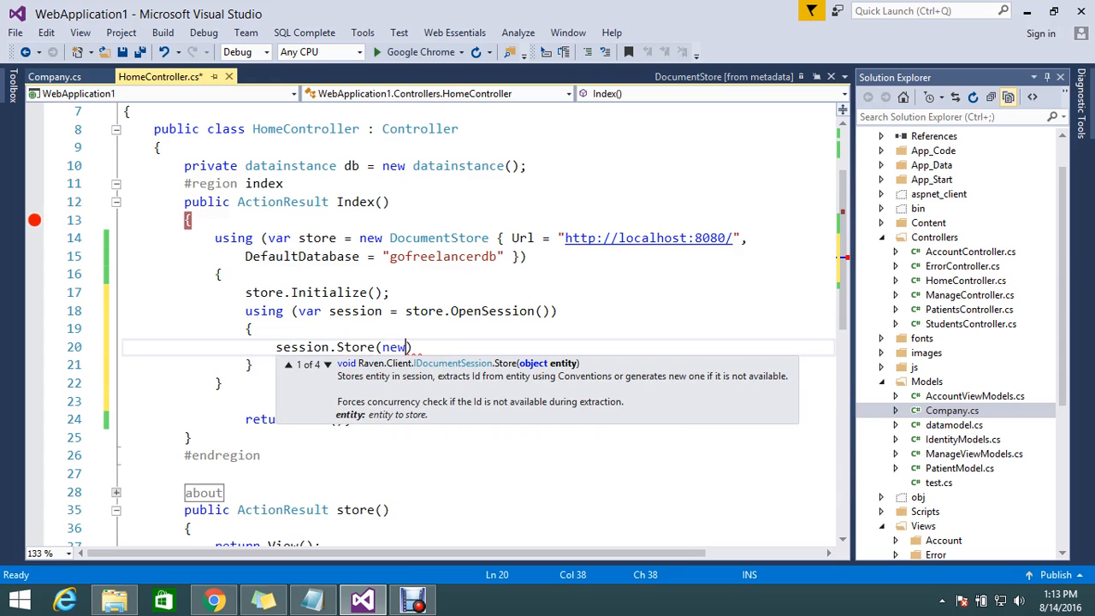
{"action": "type", "text": "co"}
{"action": "type", "text": "{"}
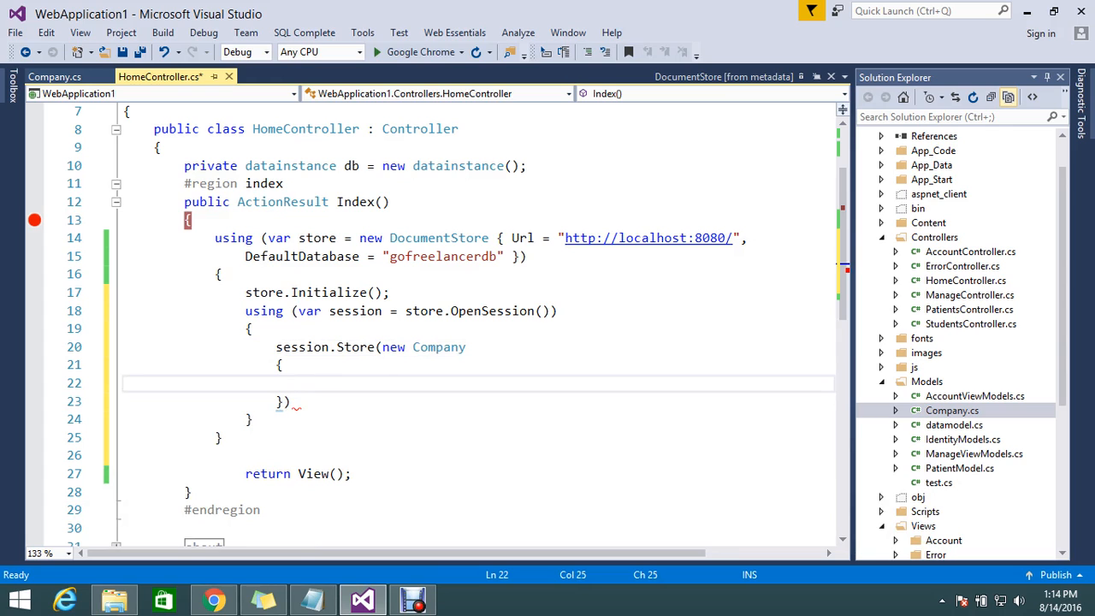
{"action": "left_click", "coordinate": [55, 75]}
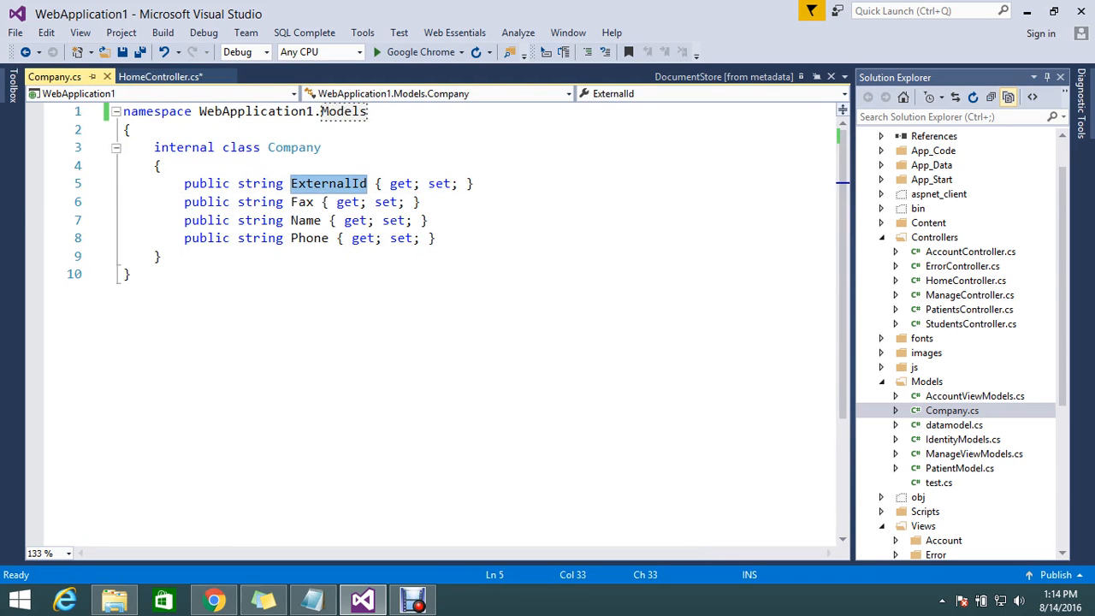
Step: Set ExternalId = "dev" in the Company initializer, checking the Company properties again
{"action": "left_click", "coordinate": [159, 75]}
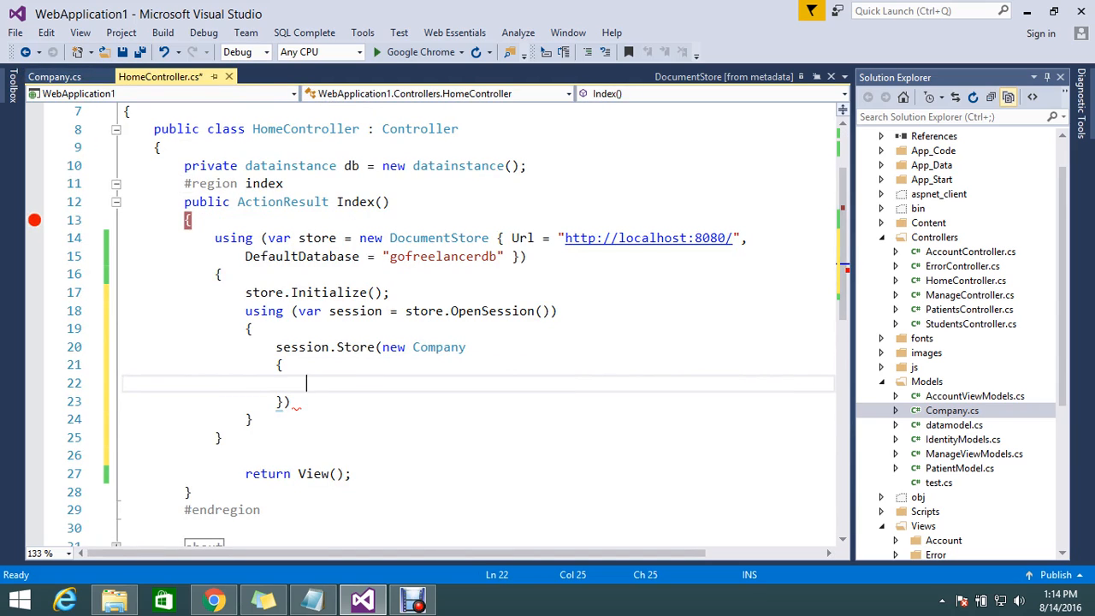
{"action": "type", "text": "ExternalId="}
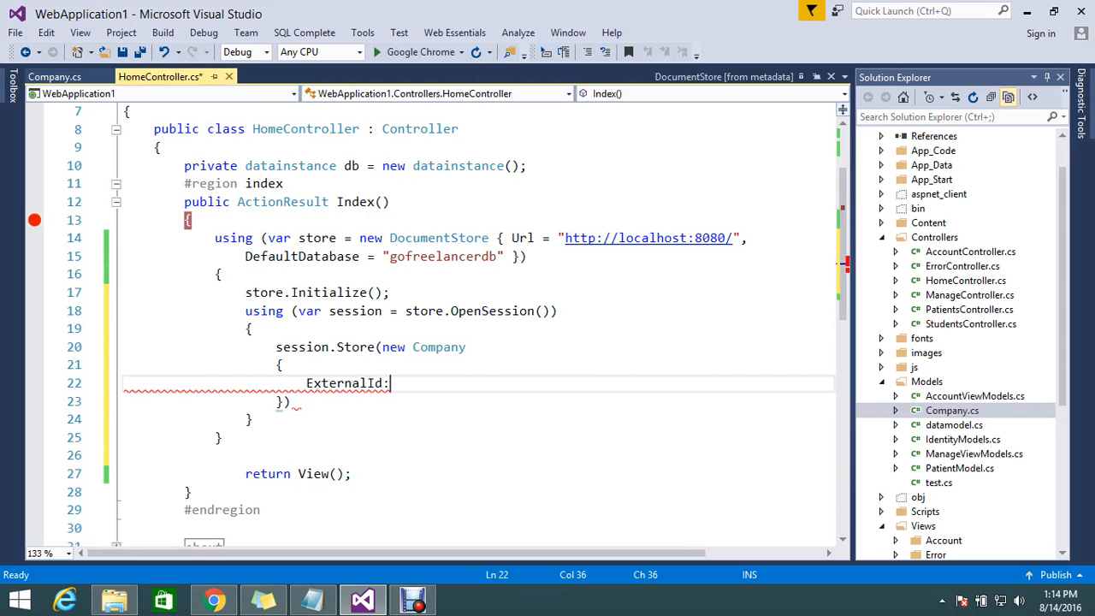
{"action": "key", "text": "Backspace"}
{"action": "type", "text": "=\""}
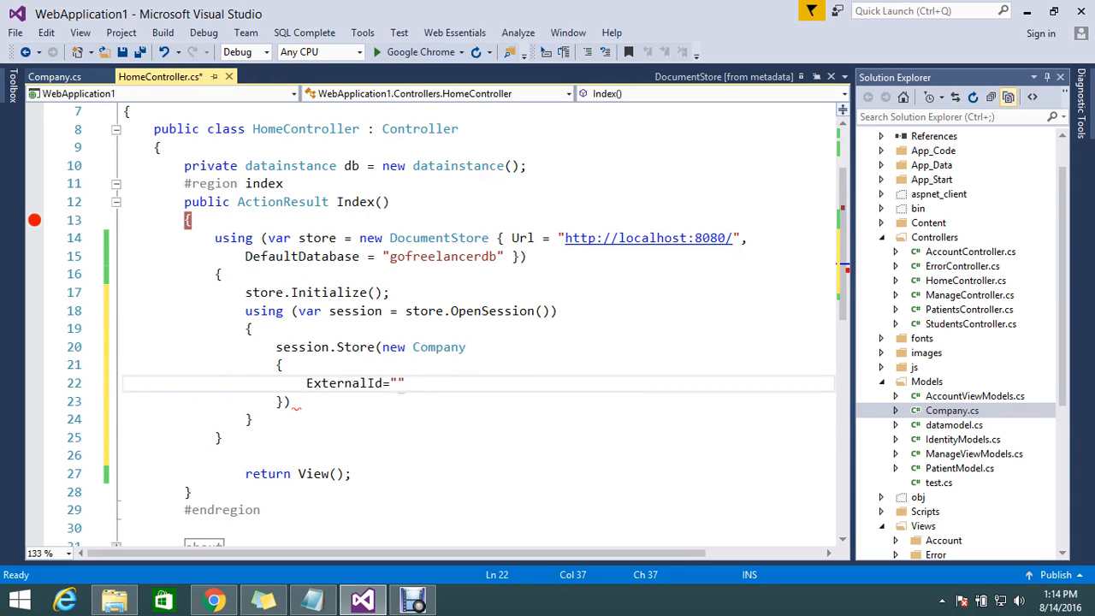
{"action": "type", "text": "dev"}
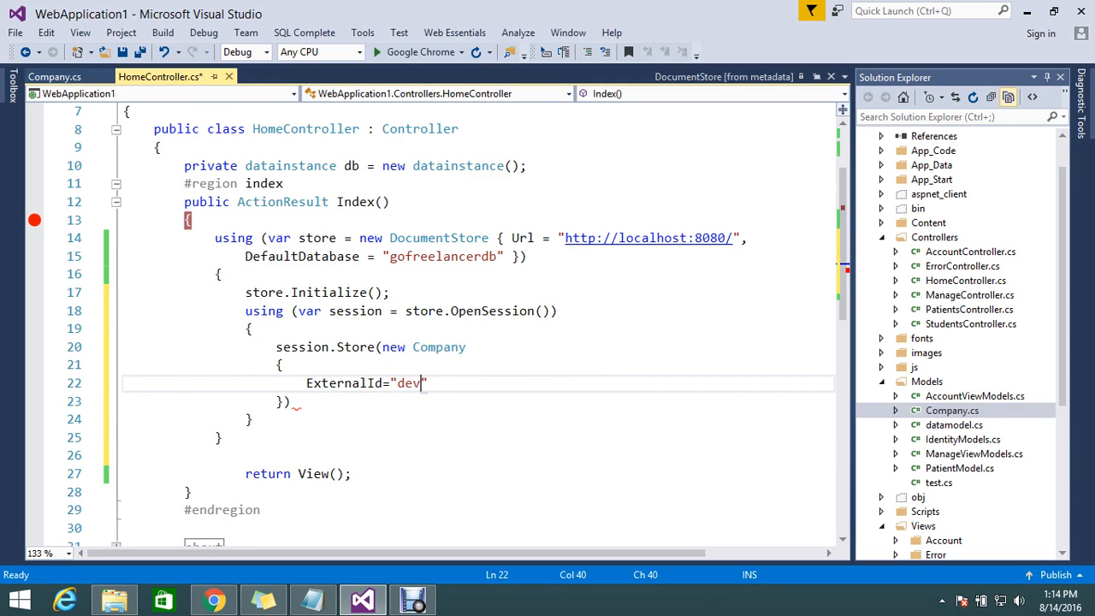
{"action": "key", "text": "Enter"}
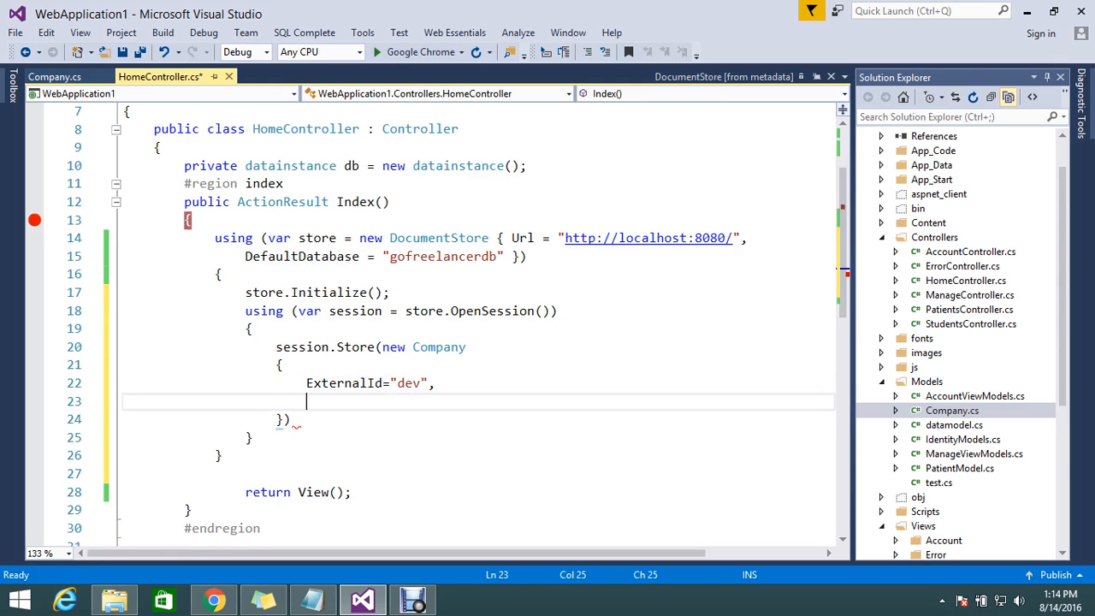
{"action": "left_click", "coordinate": [55, 76]}
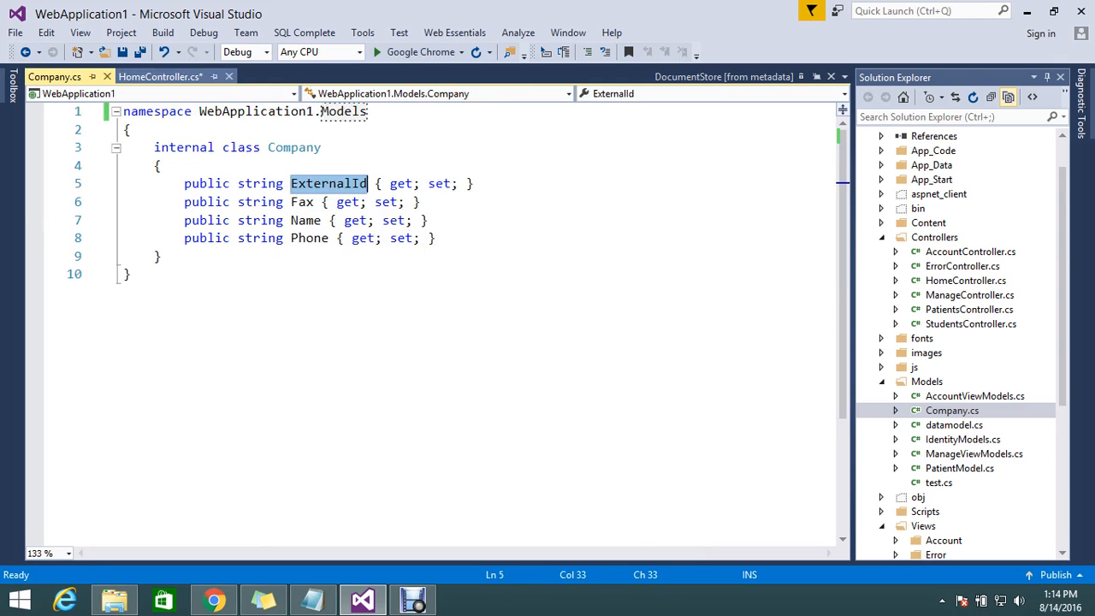
{"action": "left_click", "coordinate": [161, 75]}
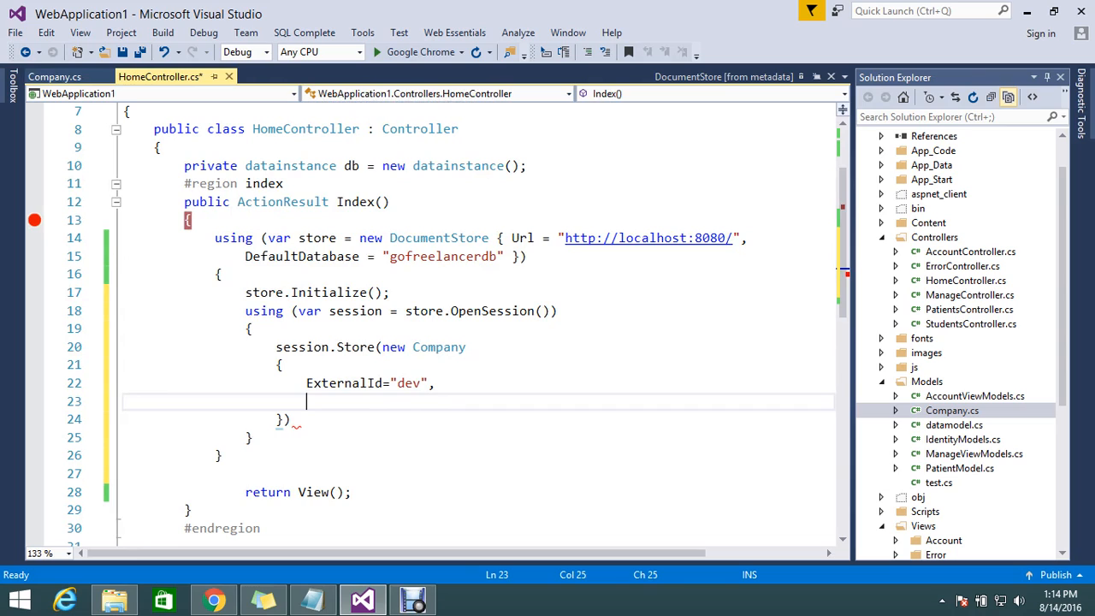
{"action": "type", "text": "pa"}
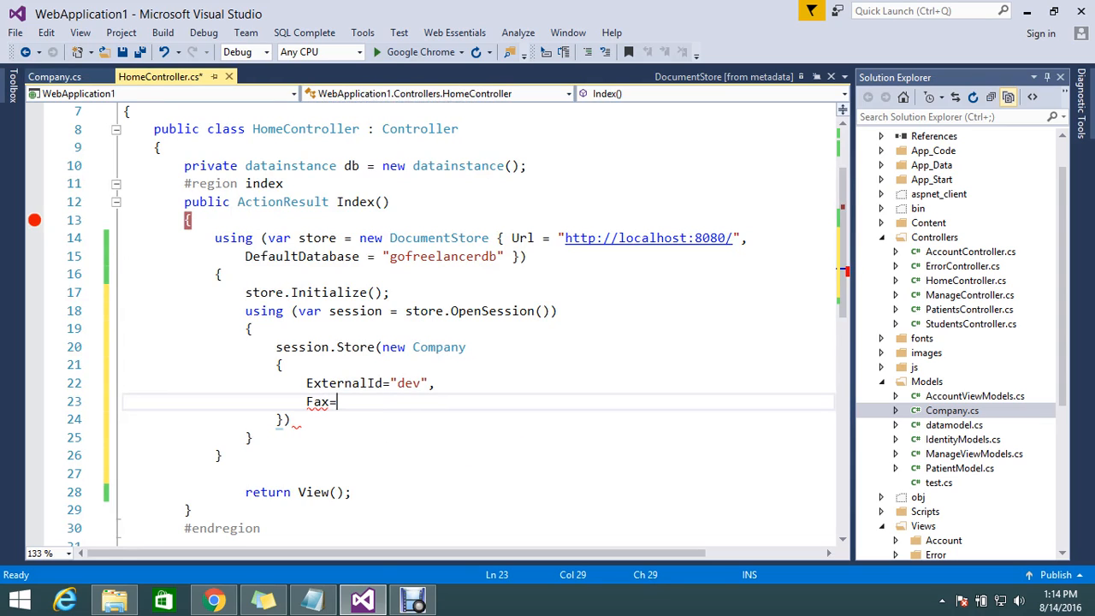
{"action": "type", "text": "\"\""}
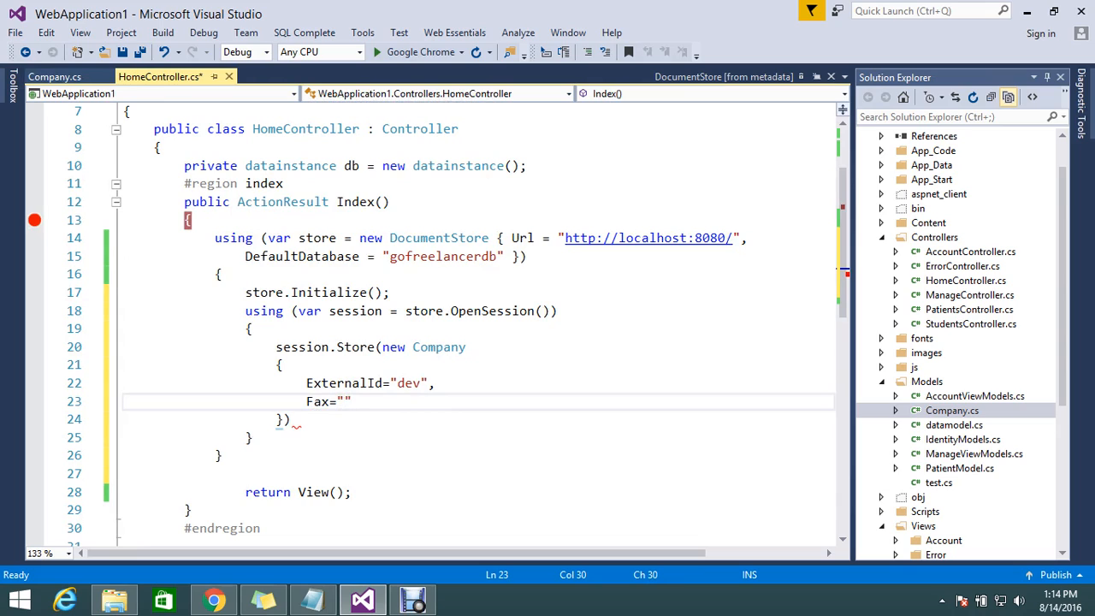
{"action": "type", "text": "12-"}
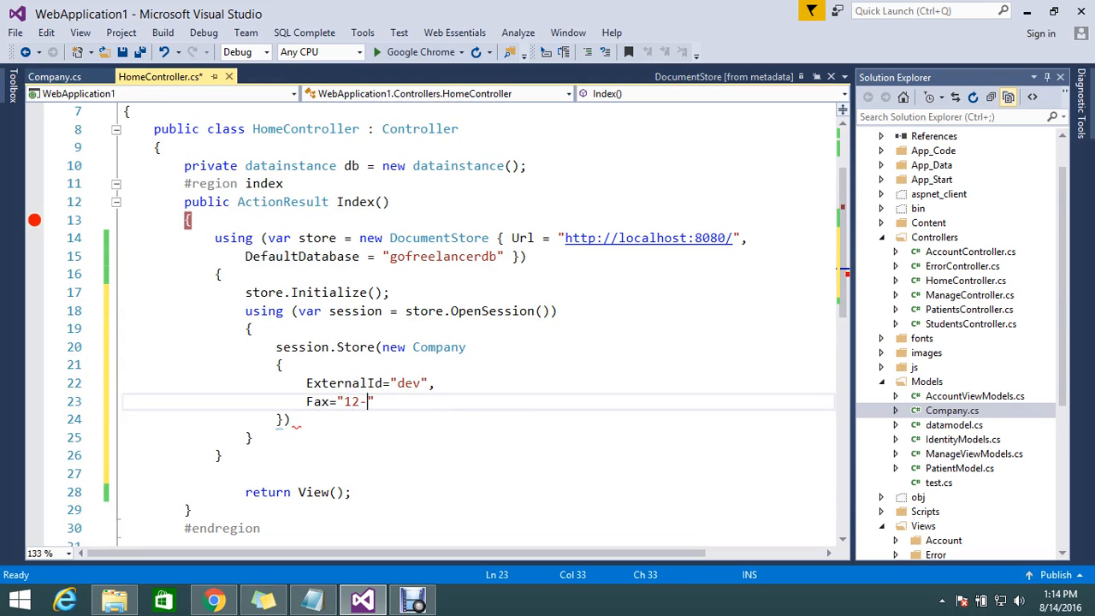
{"action": "type", "text": "09-09"}
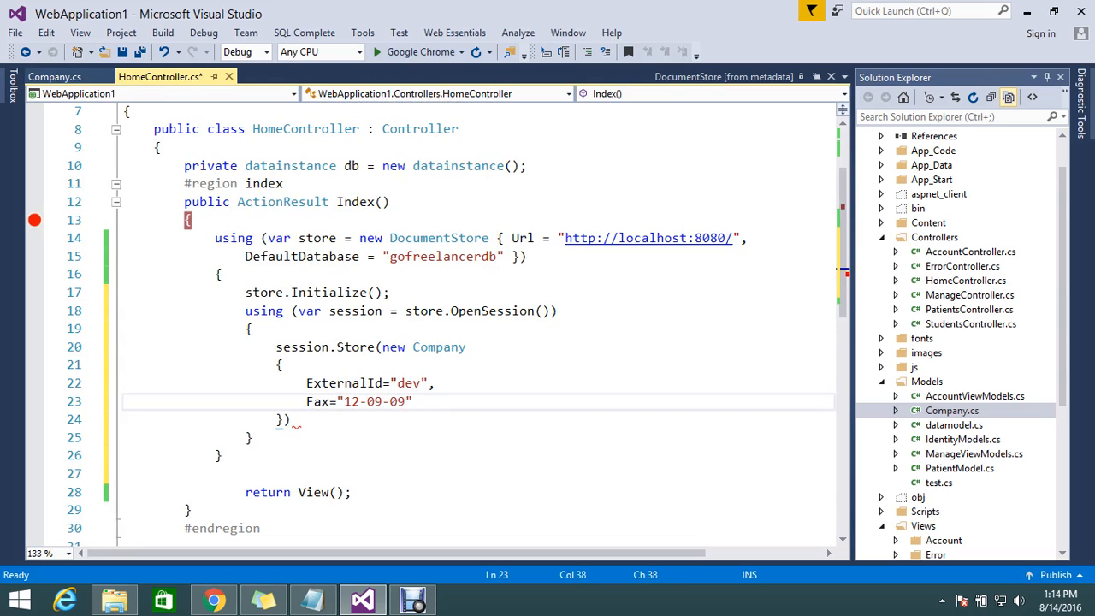
{"action": "type", "text": "8"}
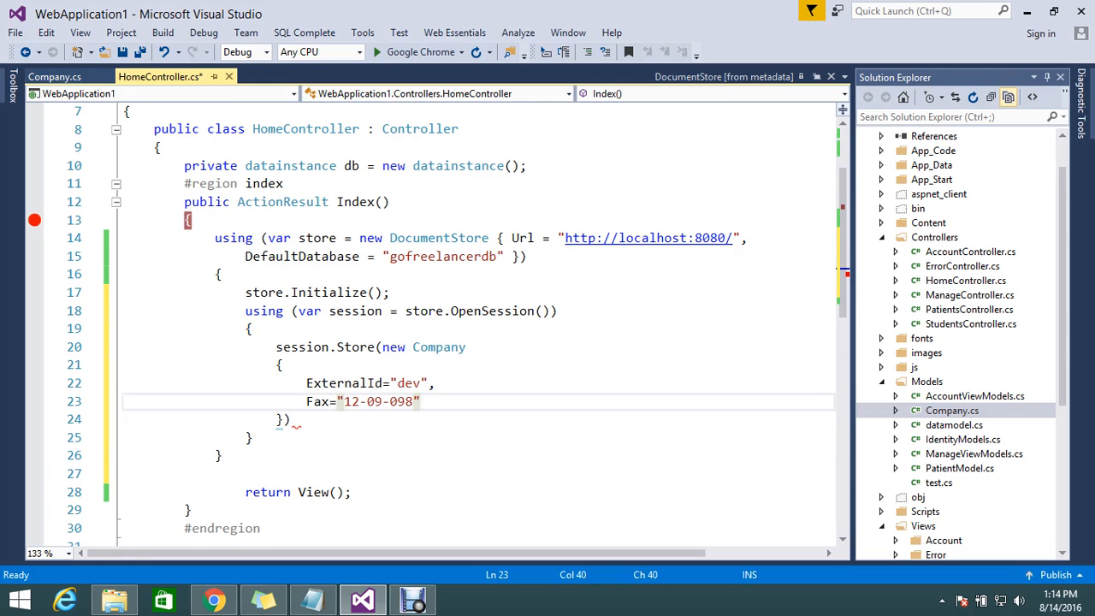
{"action": "type", "text": "p"}
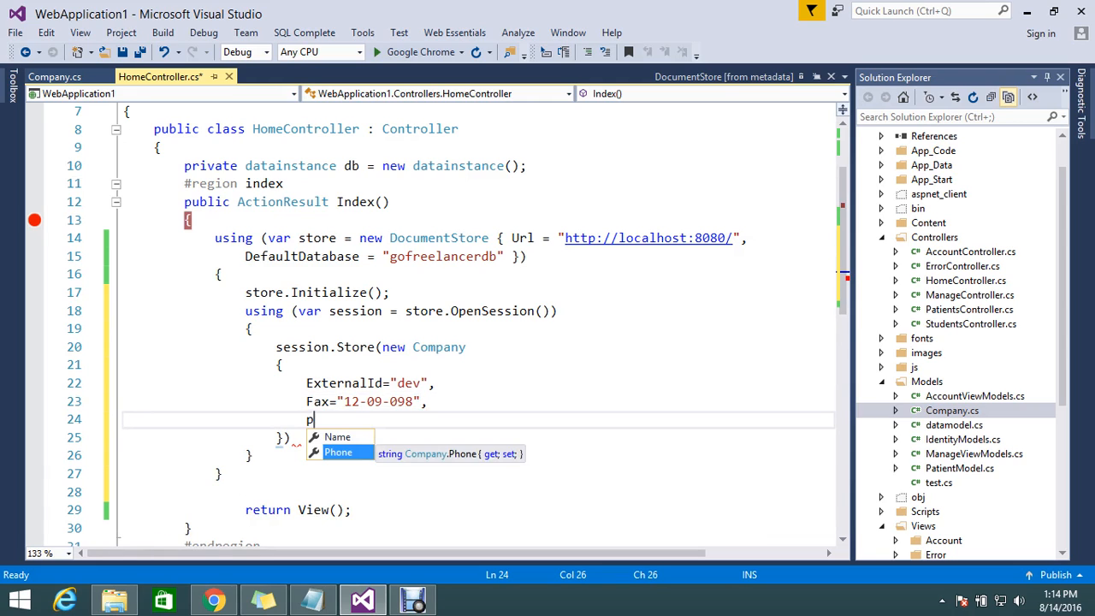
{"action": "type", "text": "Phone=\""}
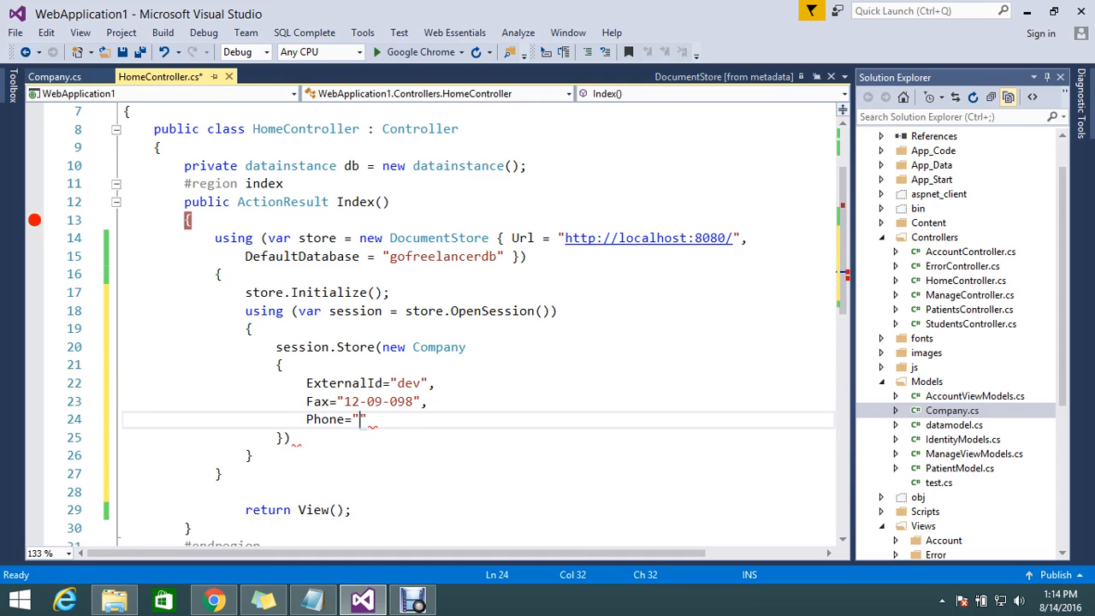
{"action": "type", "text": "8789"}
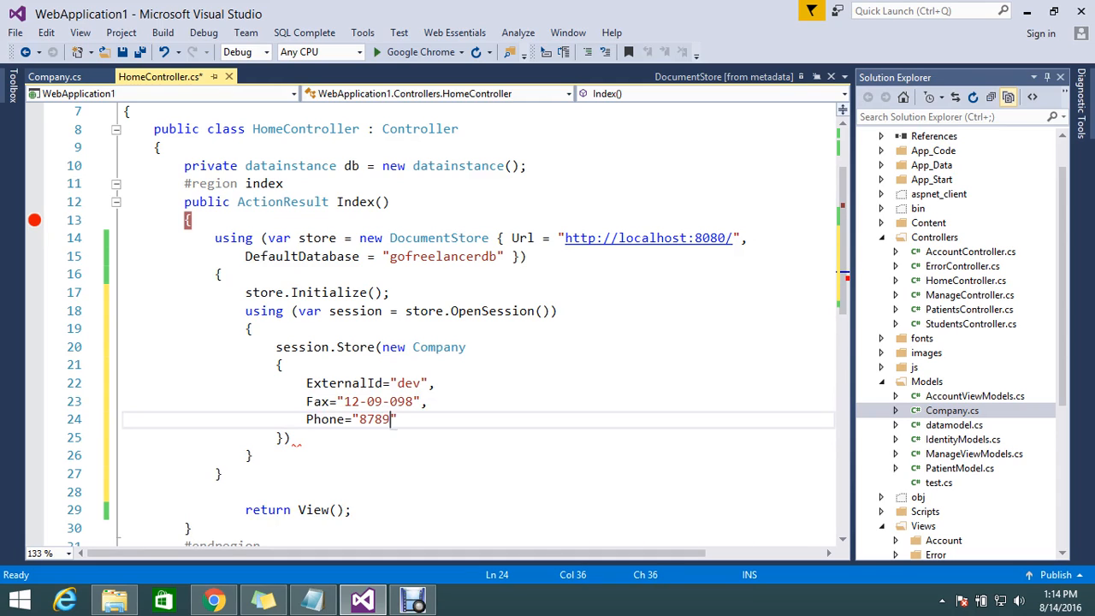
{"action": "type", "text": "877899"}
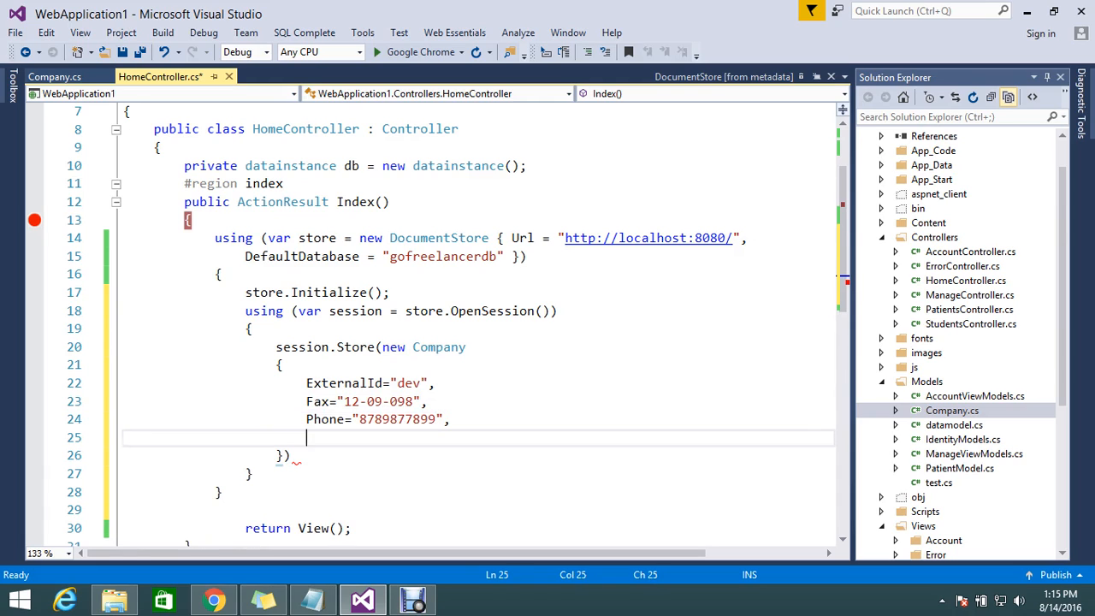
Step: Add Name = "johnson" to the Company initializer, fixing a typo
{"action": "type", "text": "Name"}
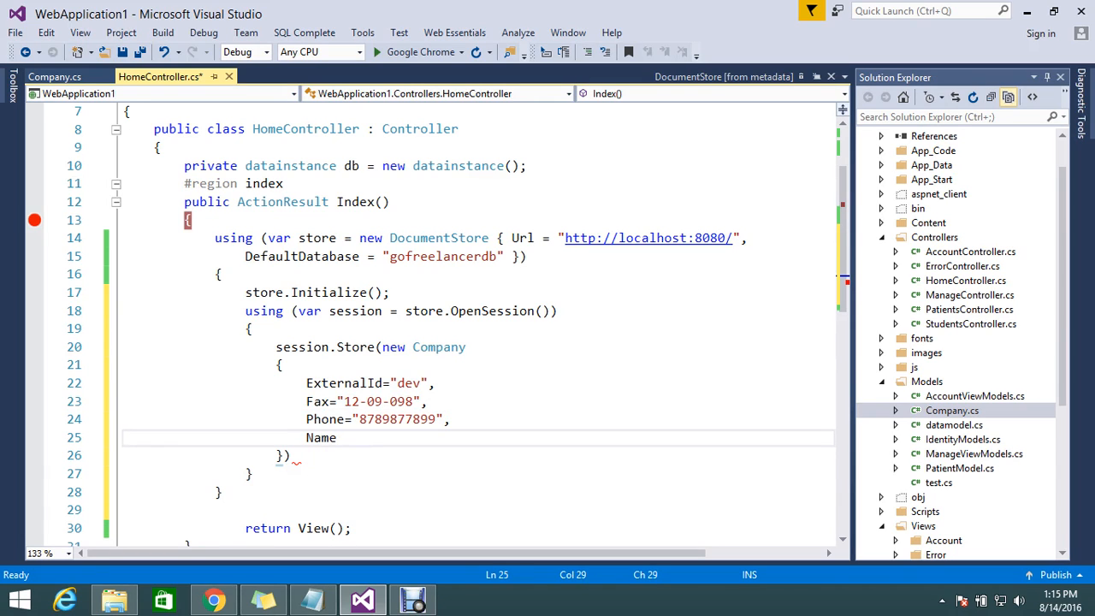
{"action": "type", "text": "=\""}
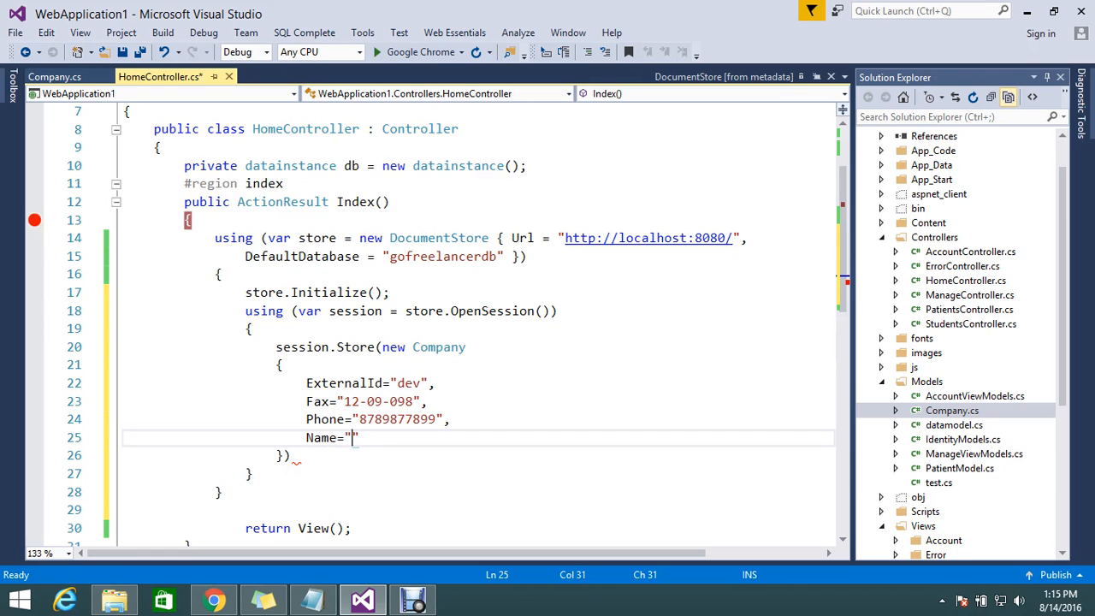
{"action": "type", "text": "joh"}
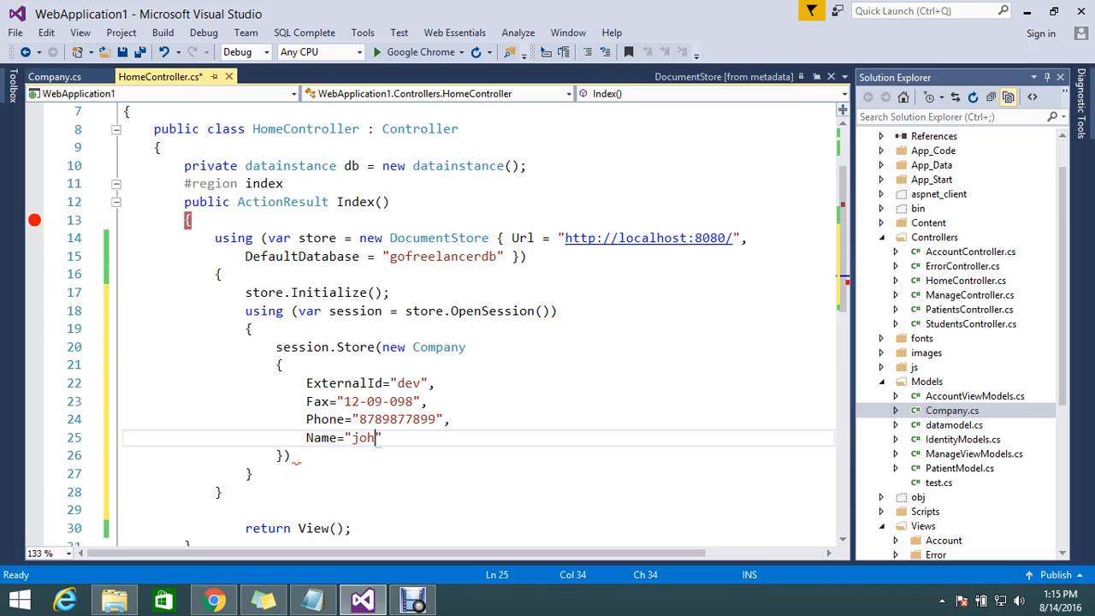
{"action": "key", "text": "Backspace"}
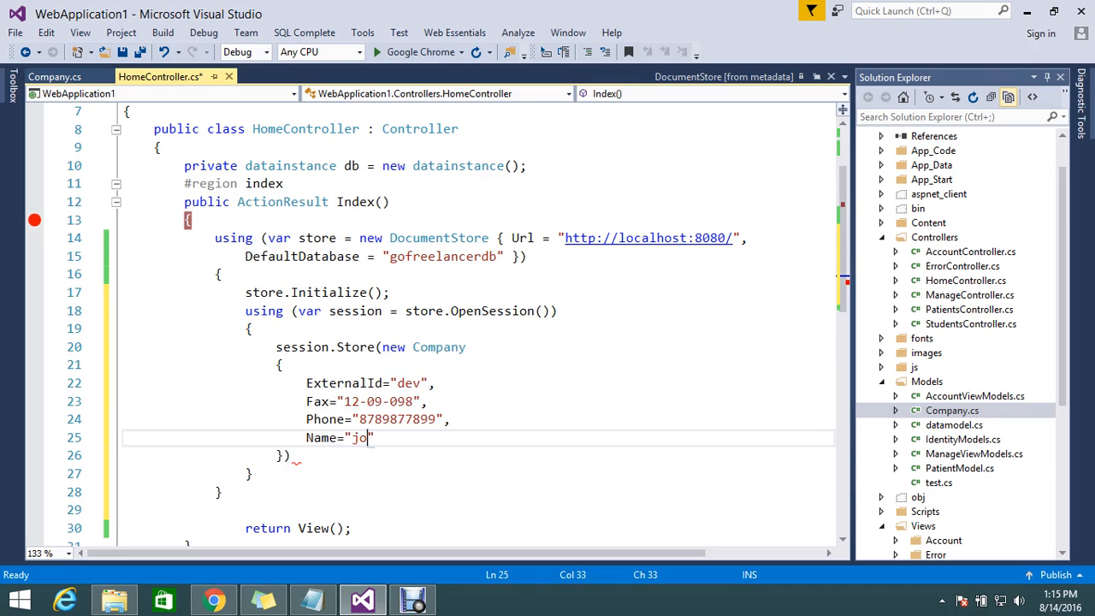
{"action": "type", "text": "hnson"}
{"action": "left_click", "coordinate": [478, 455]}
{"action": "type", "text": ";"}
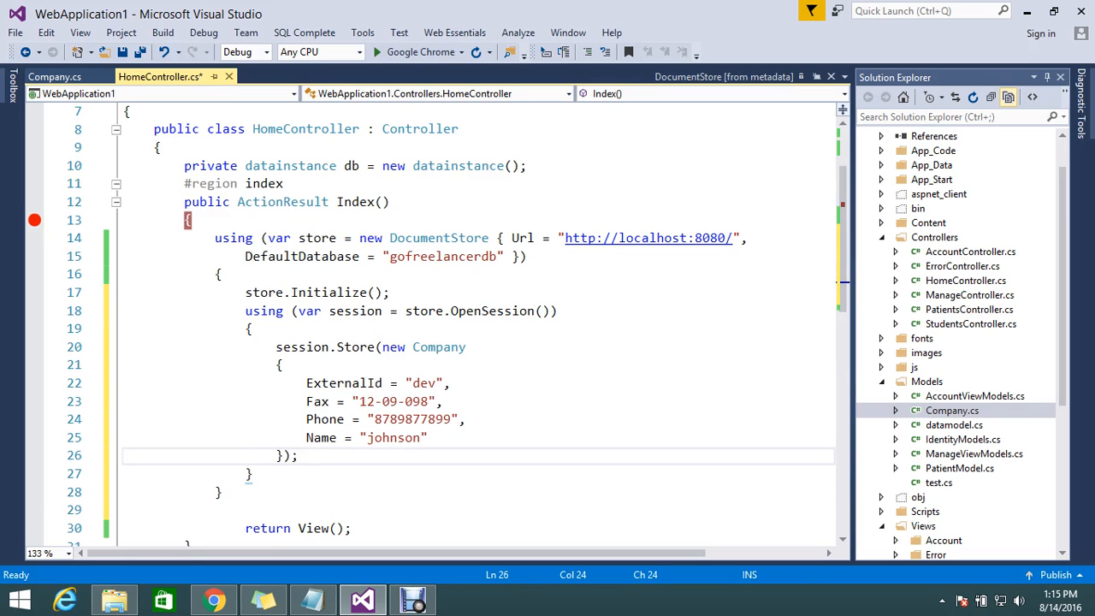
{"action": "scroll", "scroll_direction": "down", "scroll_amount": 3}
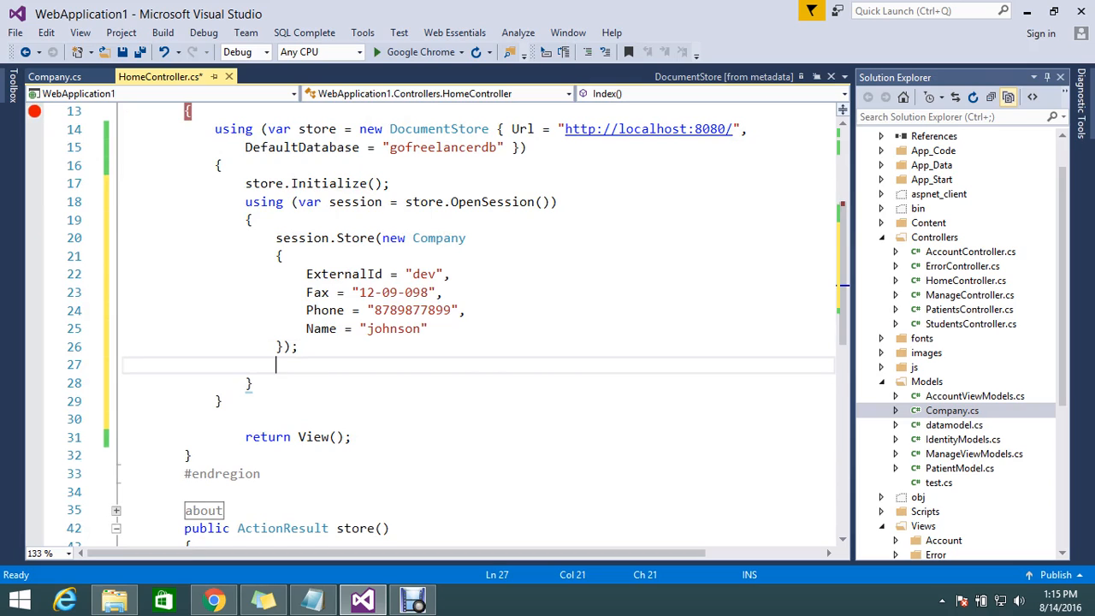
Step: Add `session.SaveChanges();` after the Store call and save HomeController.cs
{"action": "type", "text": "s"}
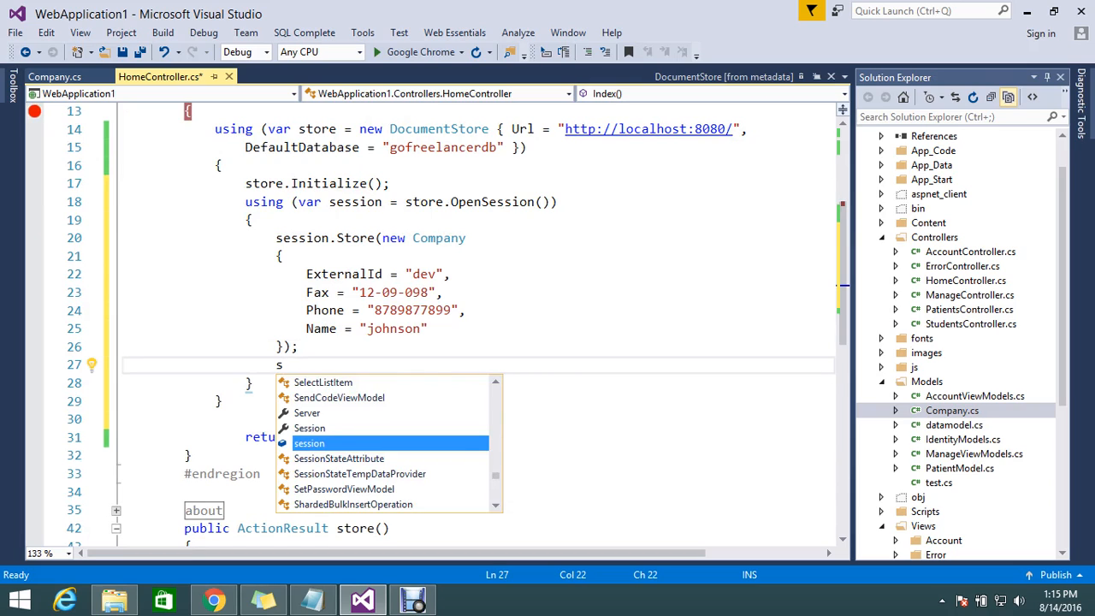
{"action": "type", "text": "ession.s"}
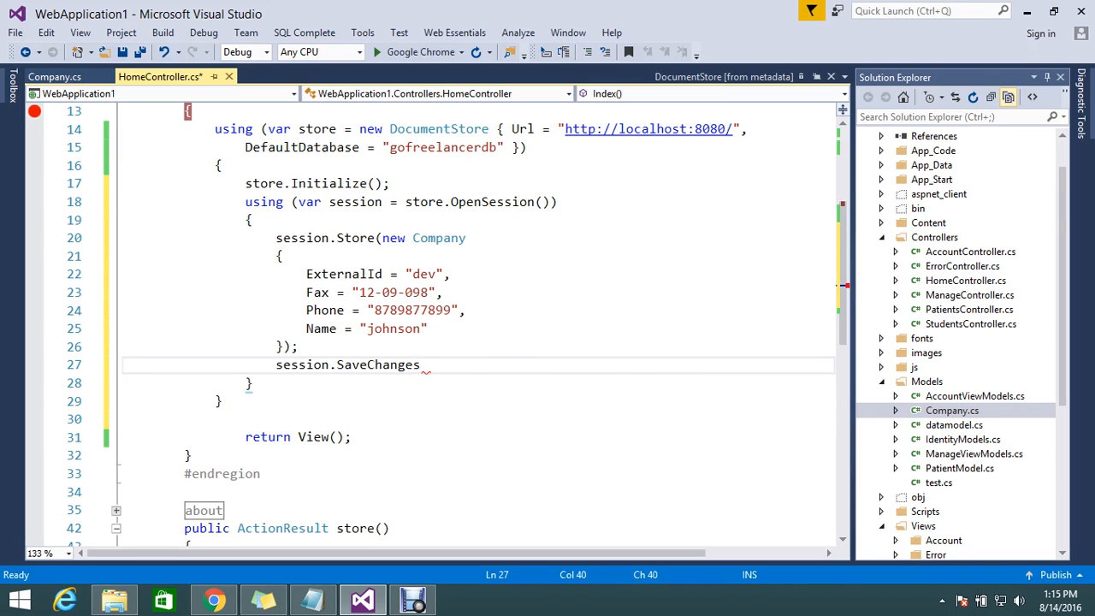
{"action": "type", "text": "()"}
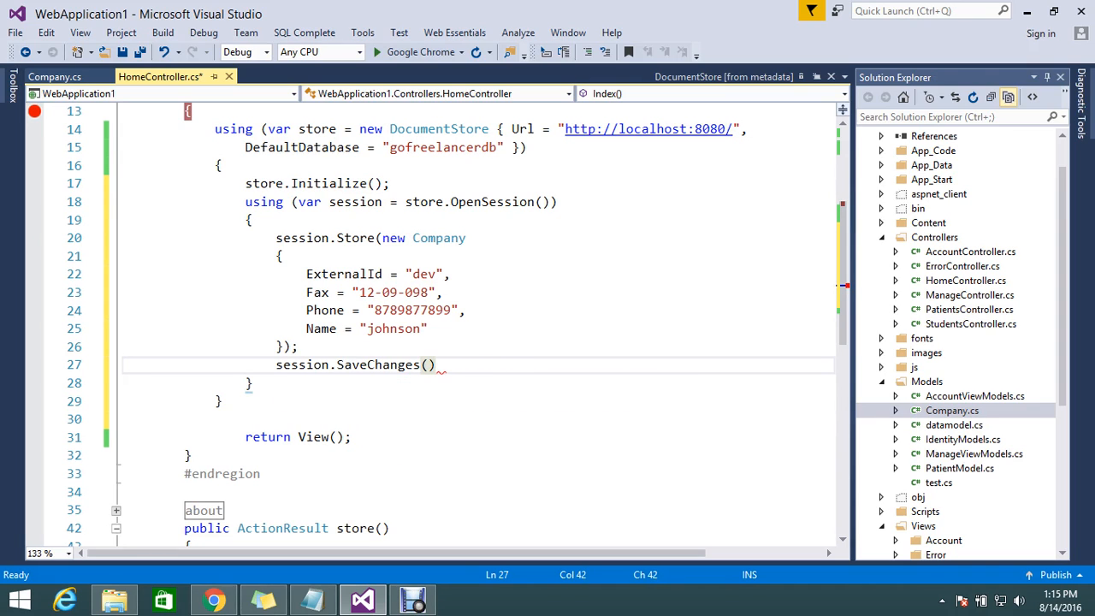
{"action": "type", "text": ";"}
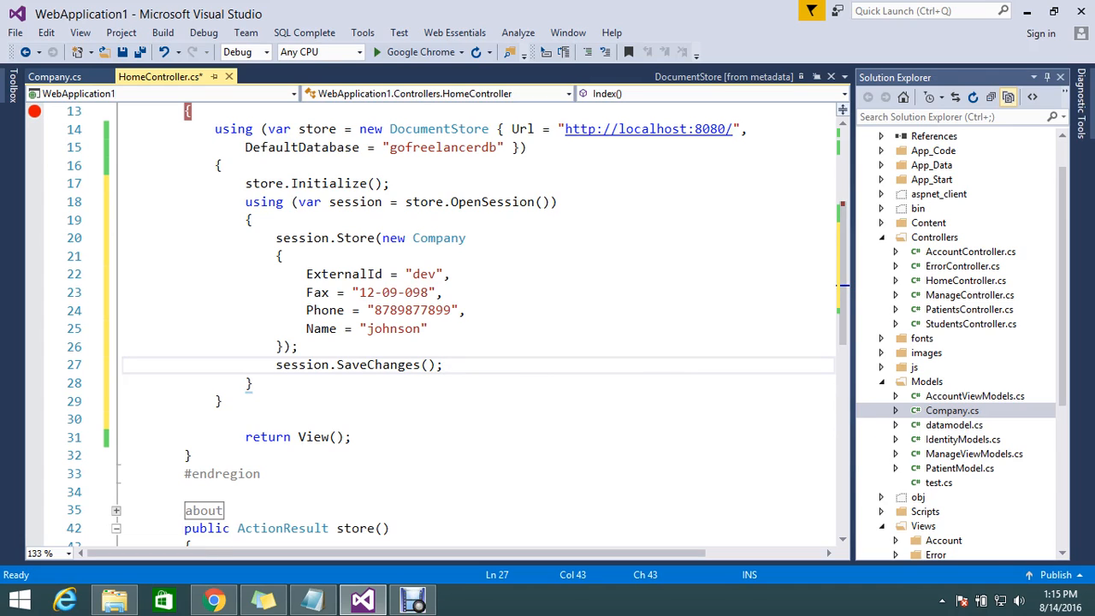
{"action": "key", "text": "ctrl+s"}
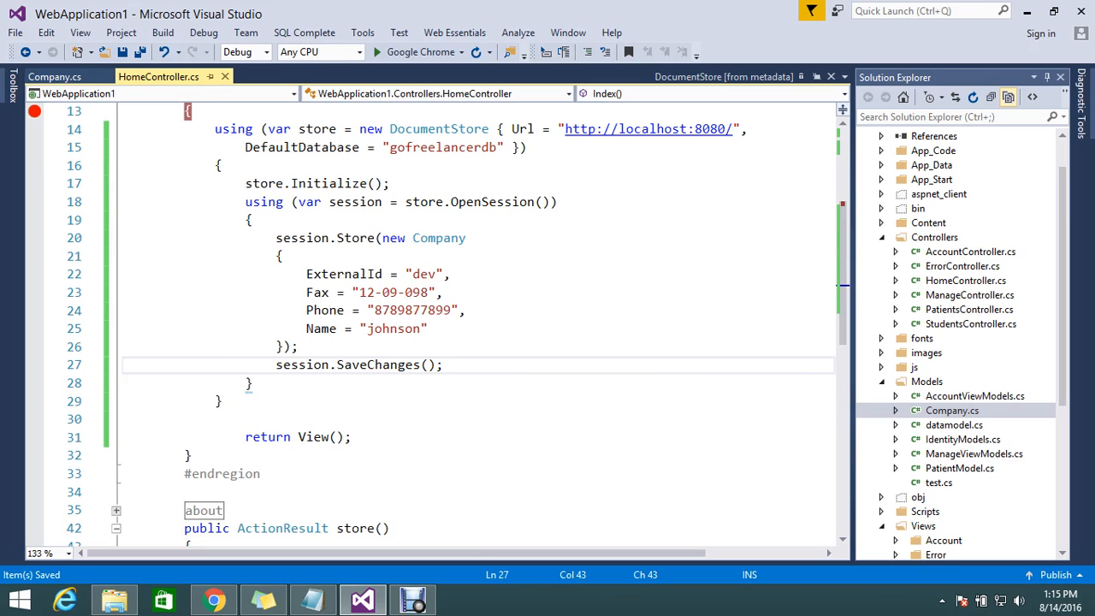
{"action": "left_click", "coordinate": [443, 364]}
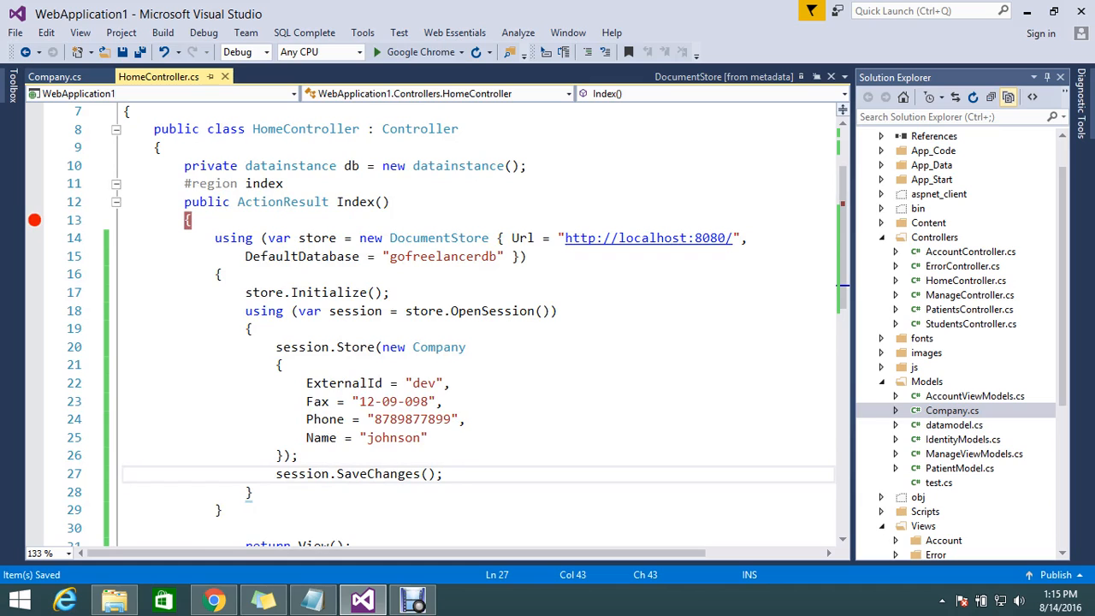
Step: Launch the web app in Google Chrome under the debugger
{"action": "left_click", "coordinate": [345, 52]}
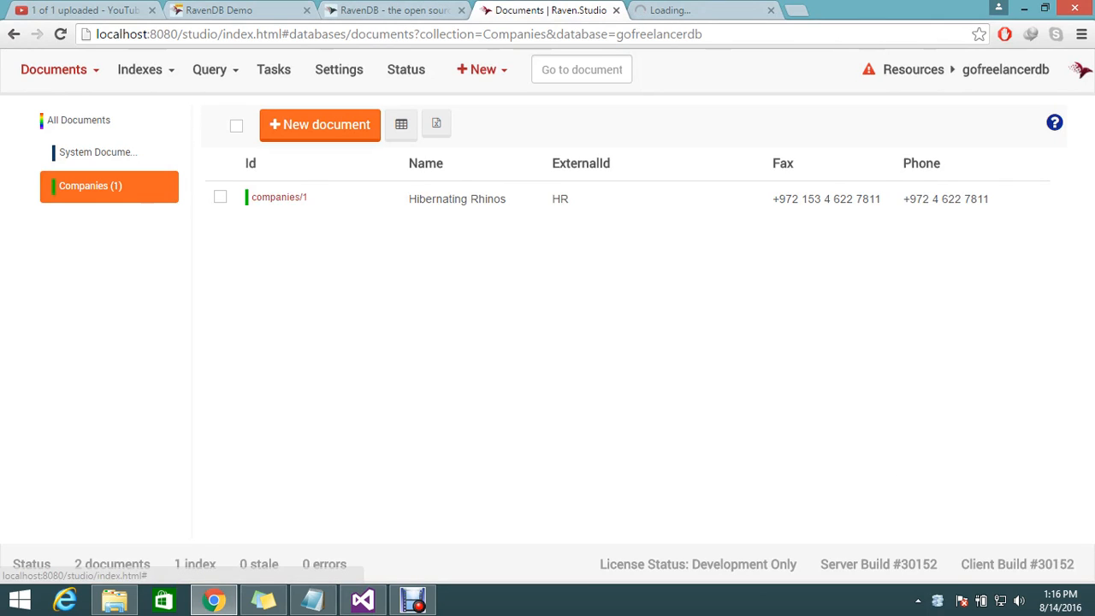
Step: View the Companies collection in RavenDB Studio, then return to the paused debugger
{"action": "left_click", "coordinate": [397, 35]}
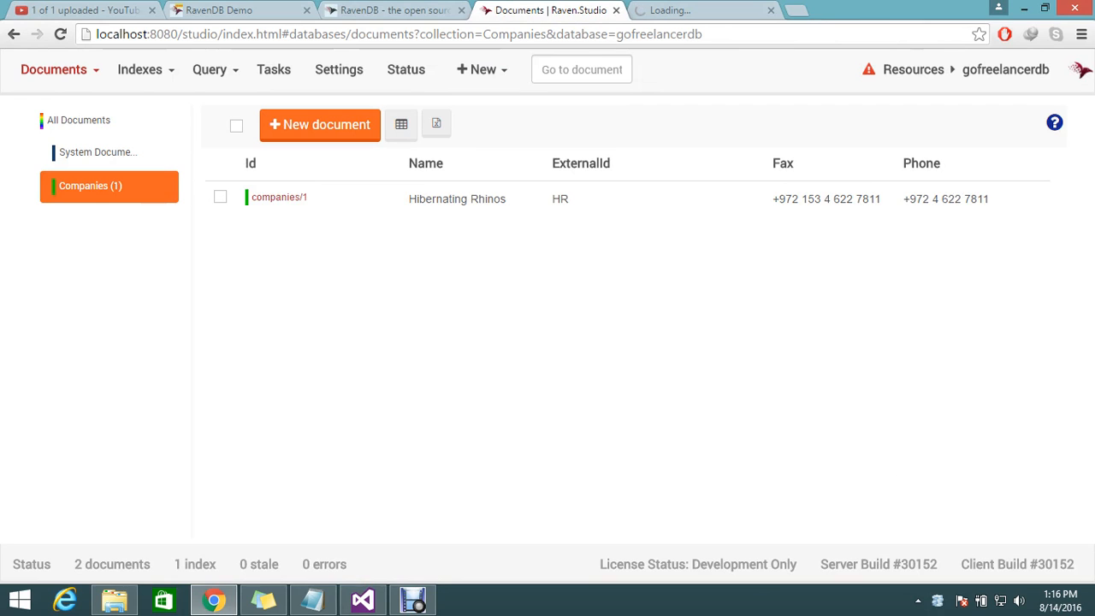
{"action": "left_click", "coordinate": [363, 598]}
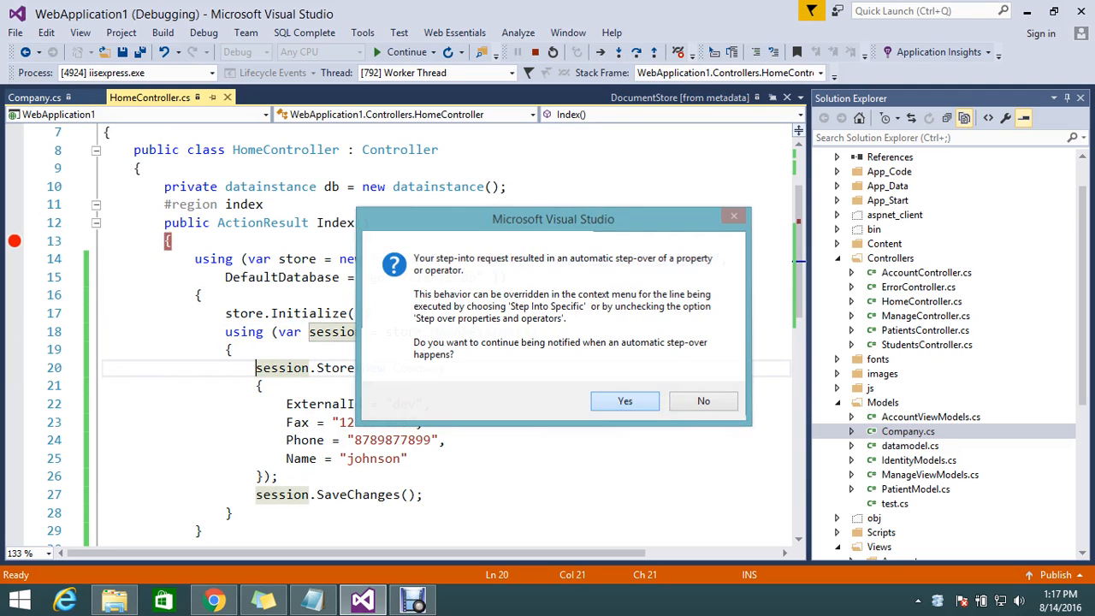
Step: Step over session.Store and SaveChanges to the end of Index, then switch to RavenDB Studio
{"action": "left_click", "coordinate": [624, 400]}
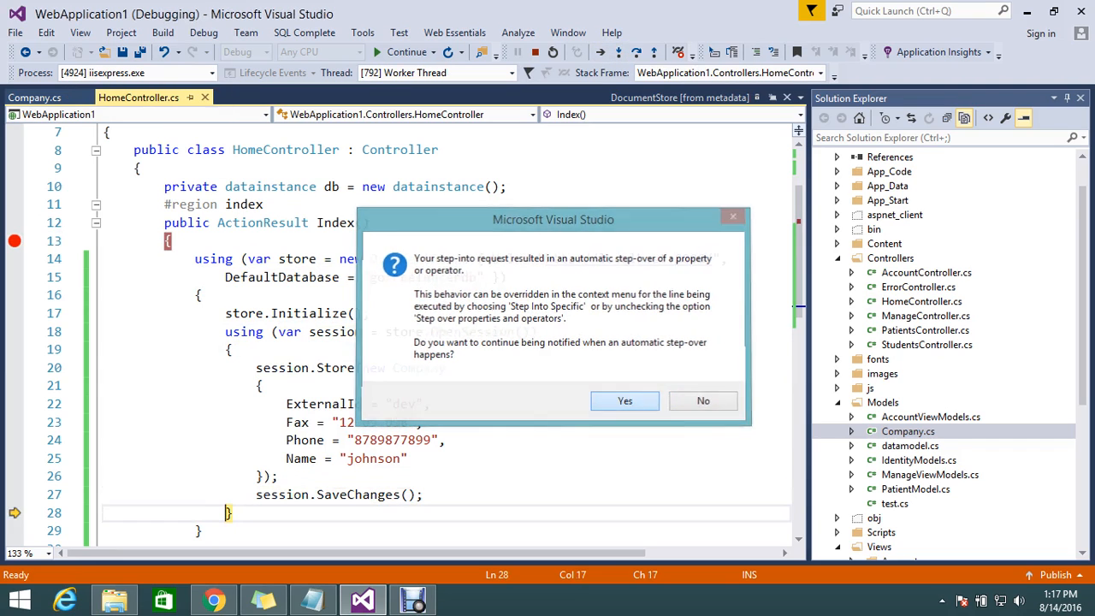
{"action": "left_click", "coordinate": [625, 400]}
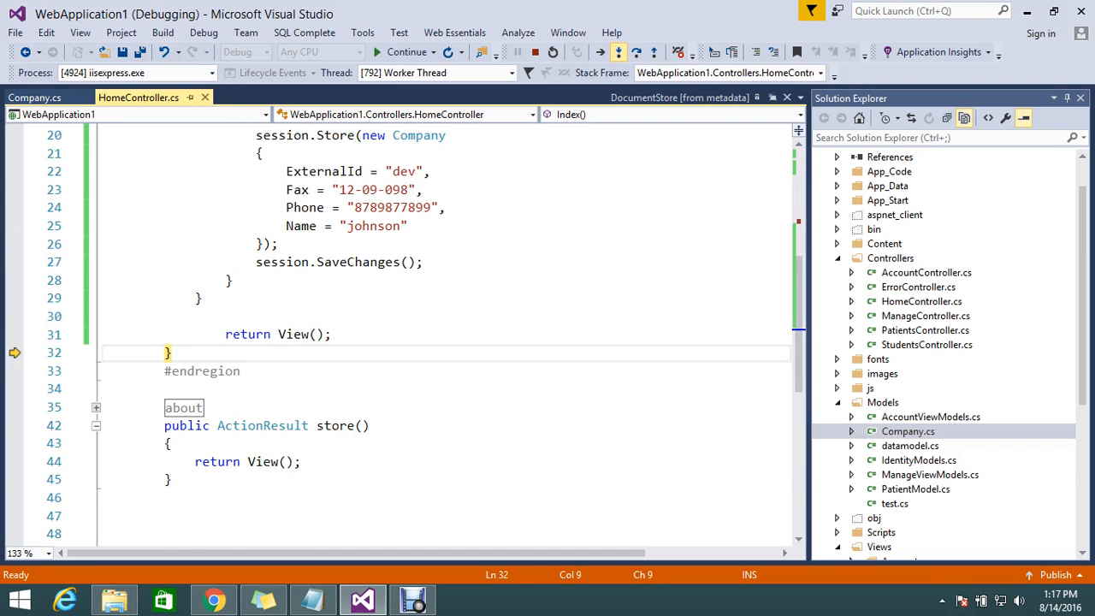
{"action": "left_click", "coordinate": [216, 598]}
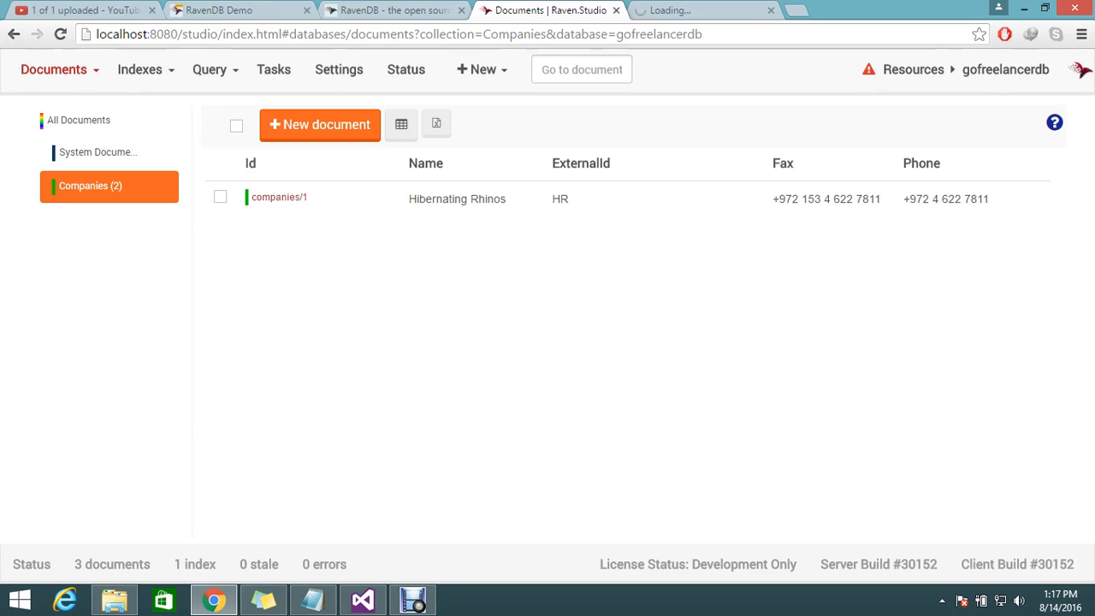
Step: Refresh Companies to see the new johnson document companies/33, inspect it, and return to Visual Studio
{"action": "left_click", "coordinate": [362, 599]}
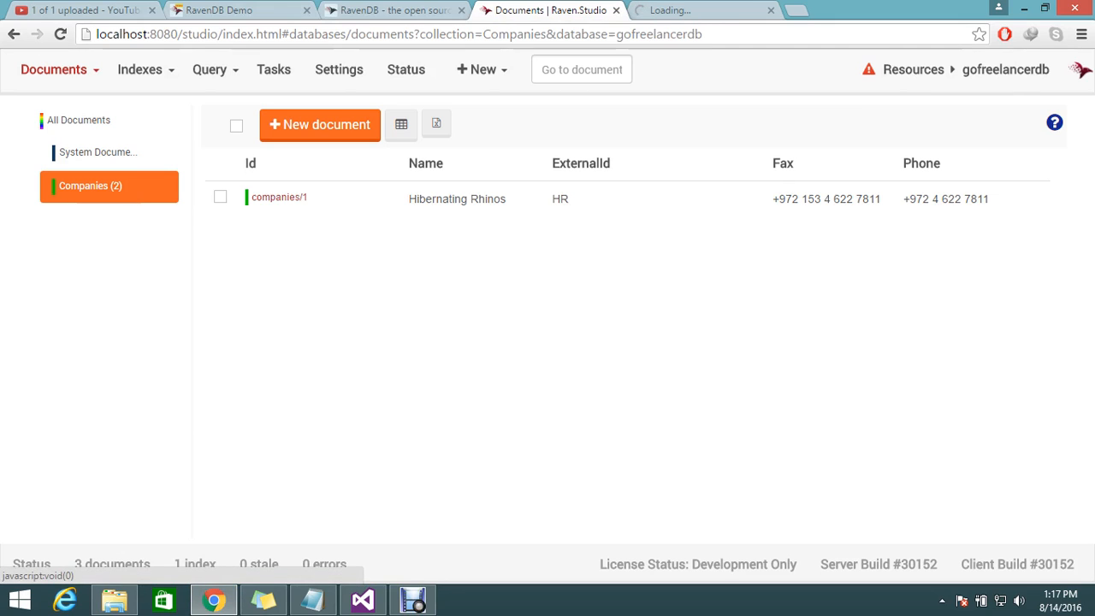
{"action": "left_click", "coordinate": [396, 34]}
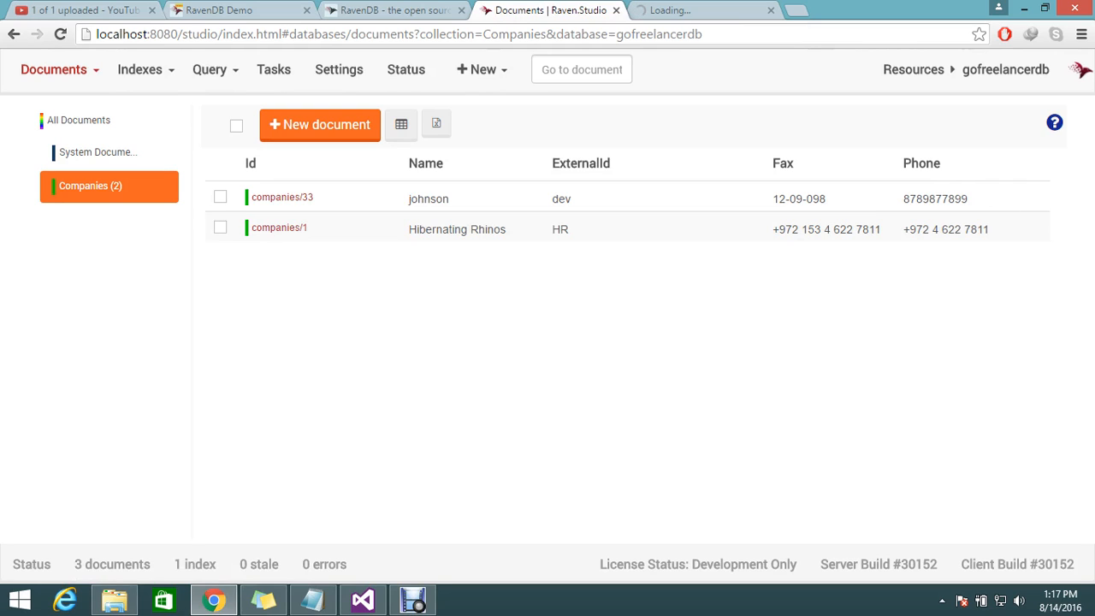
{"action": "double_click", "coordinate": [797, 198]}
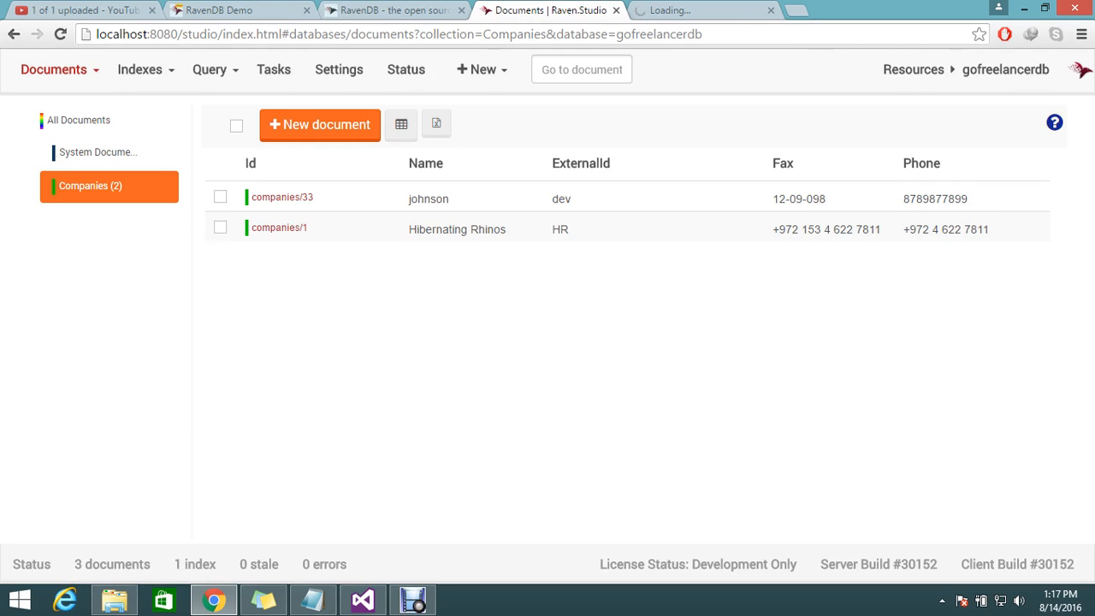
{"action": "left_click", "coordinate": [361, 599]}
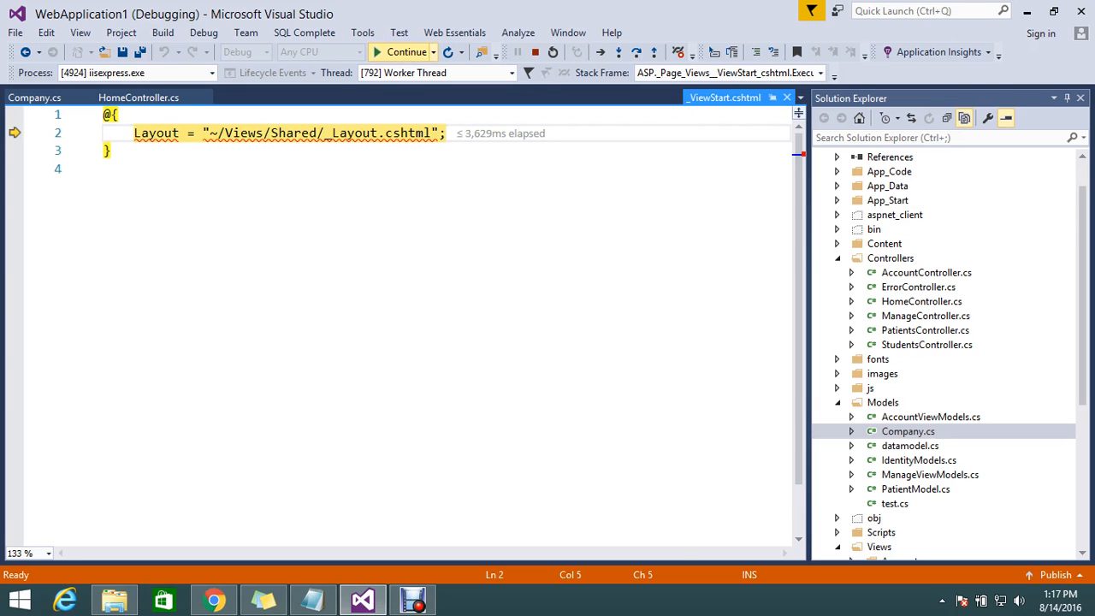
Step: Continue execution so the web app resumes running under the debugger
{"action": "left_click", "coordinate": [214, 599]}
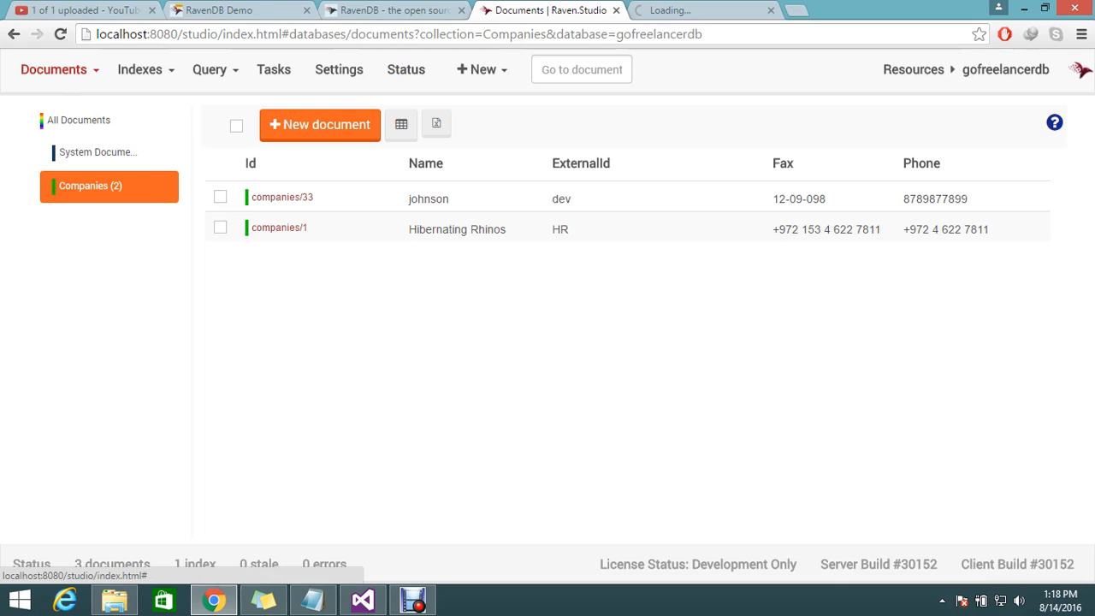
{"action": "left_click", "coordinate": [363, 599]}
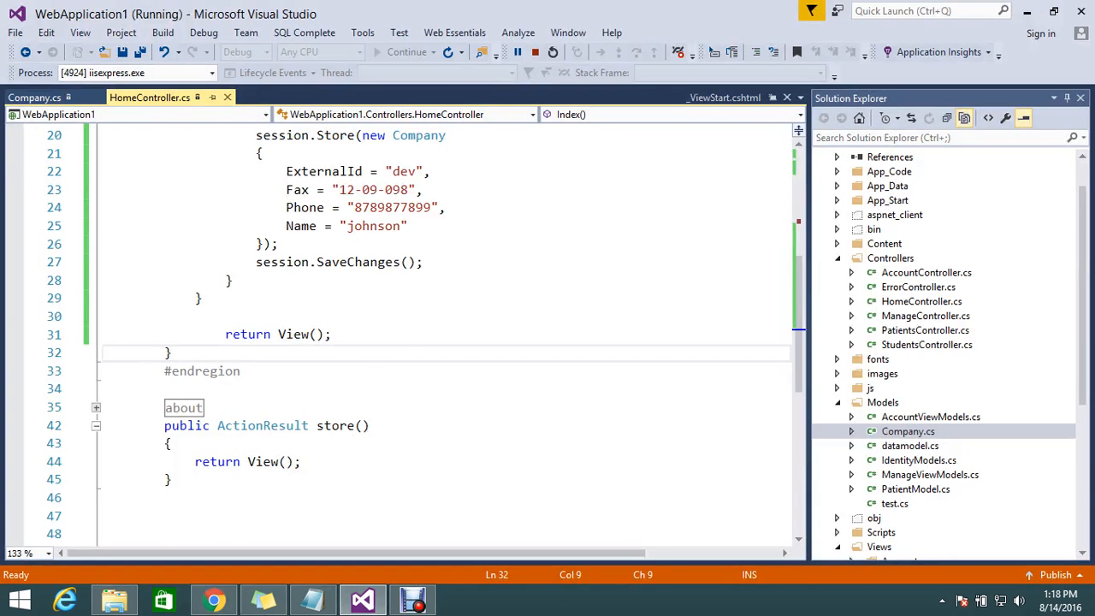